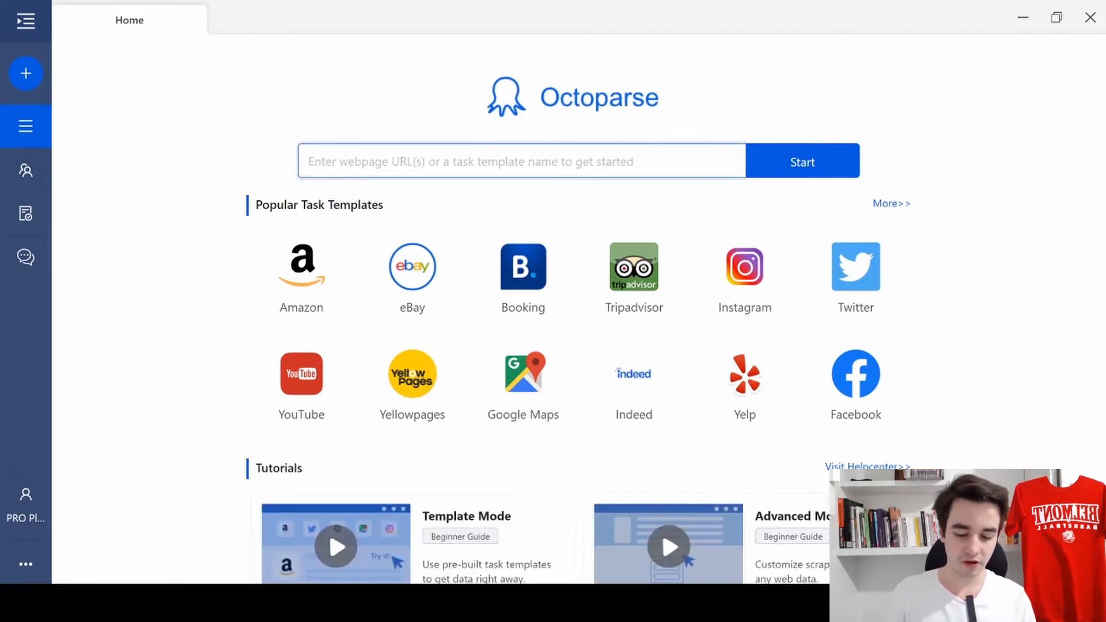
- Enter google.com as the target address and start a new task from it
type("google.com")
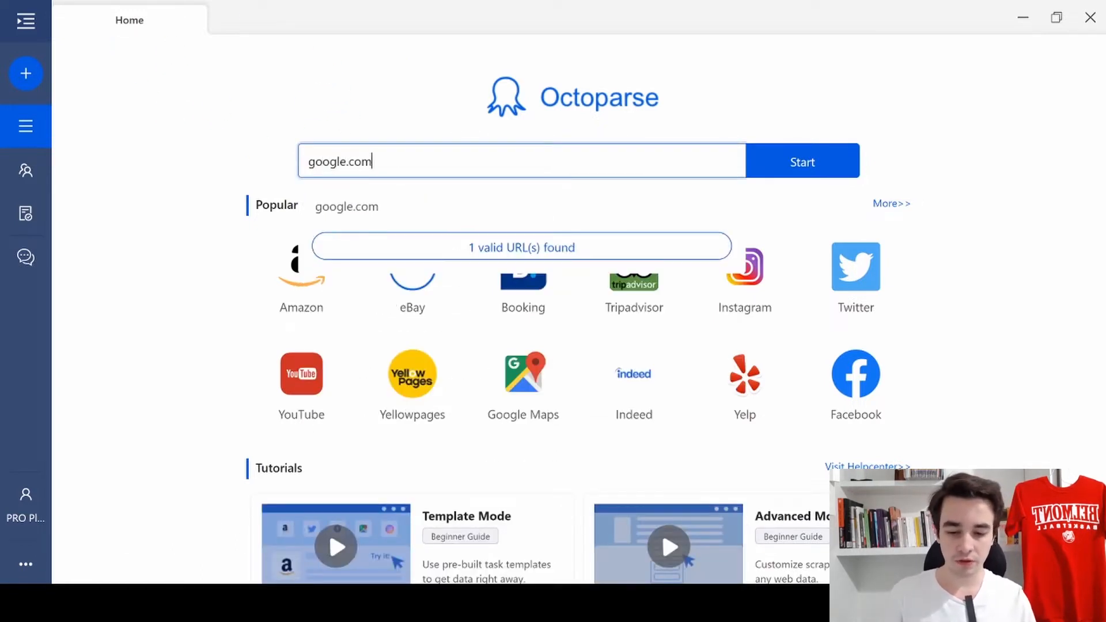
mouse_move(798, 115)
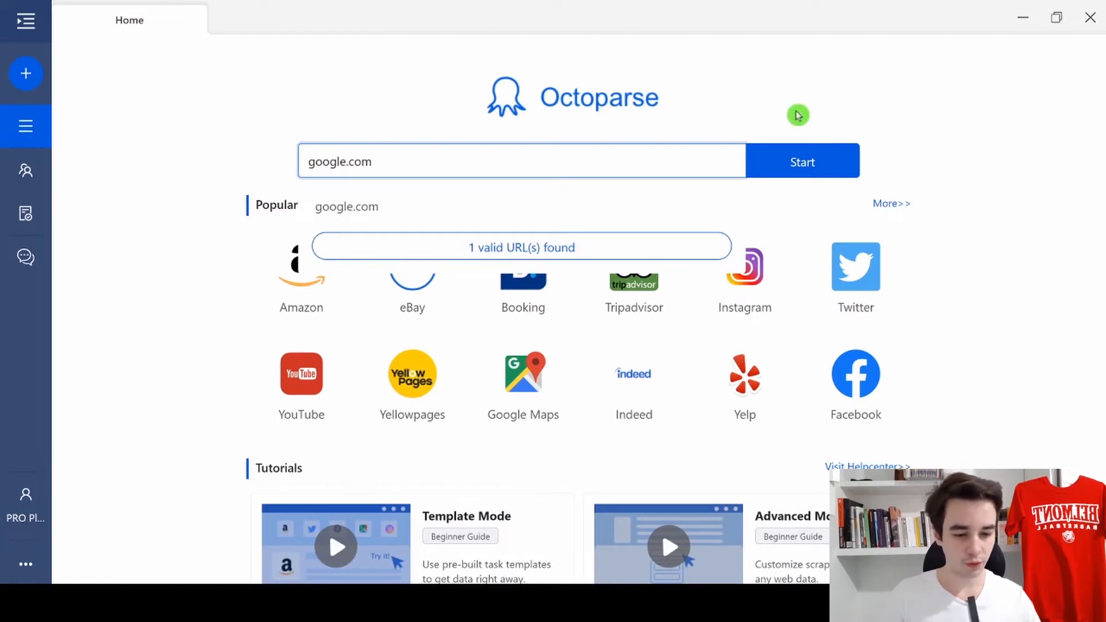
left_click(802, 160)
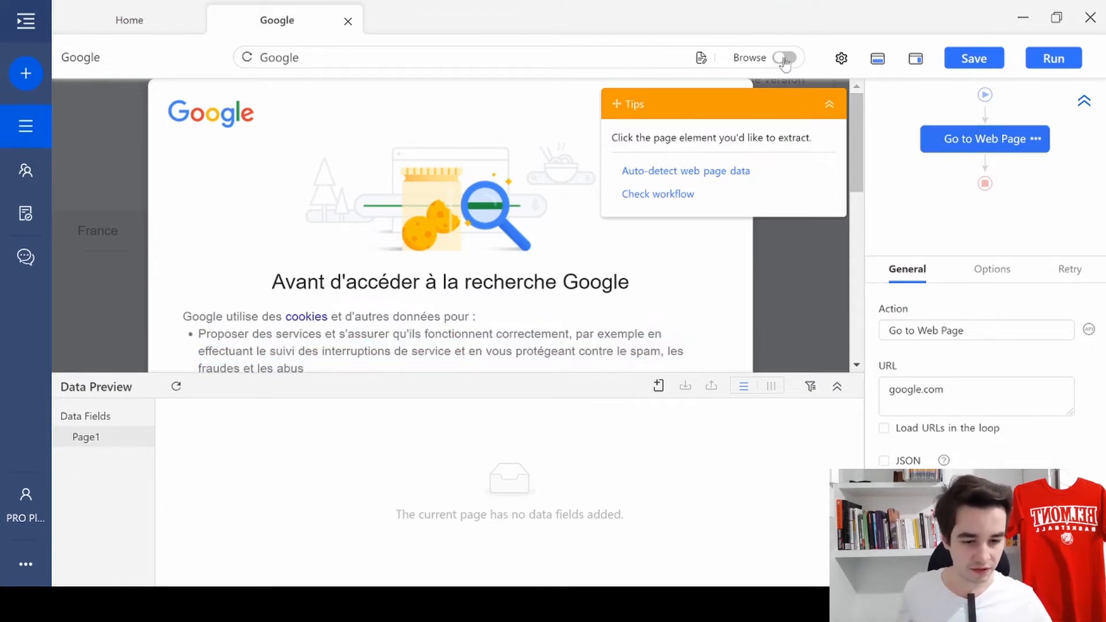
- Switch Browse mode on and change Google's page language to English
left_click(786, 58)
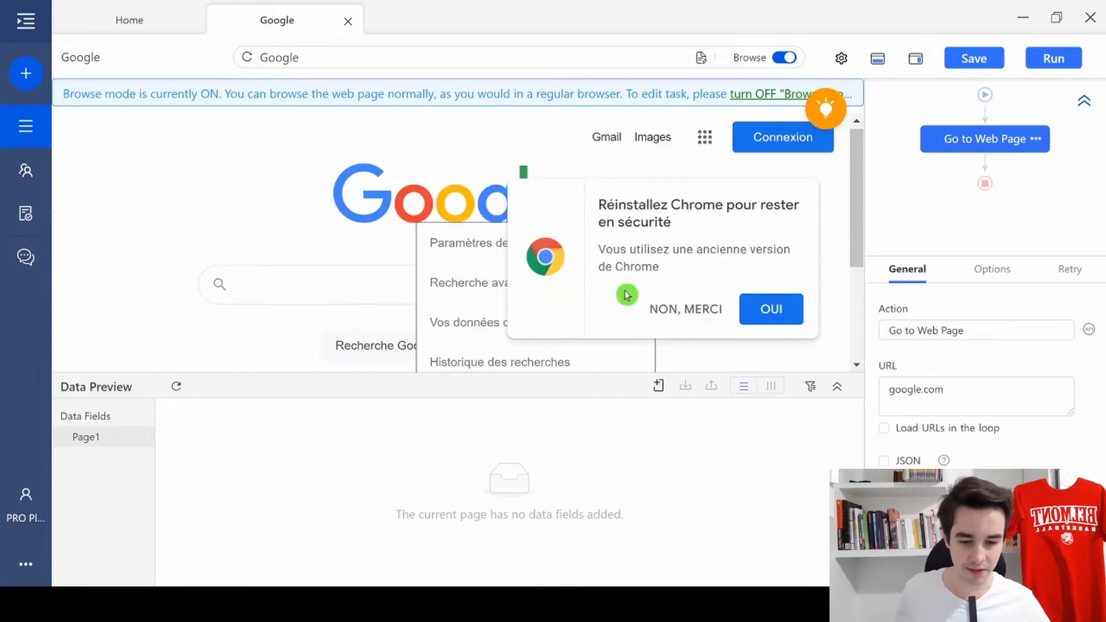
mouse_move(469, 243)
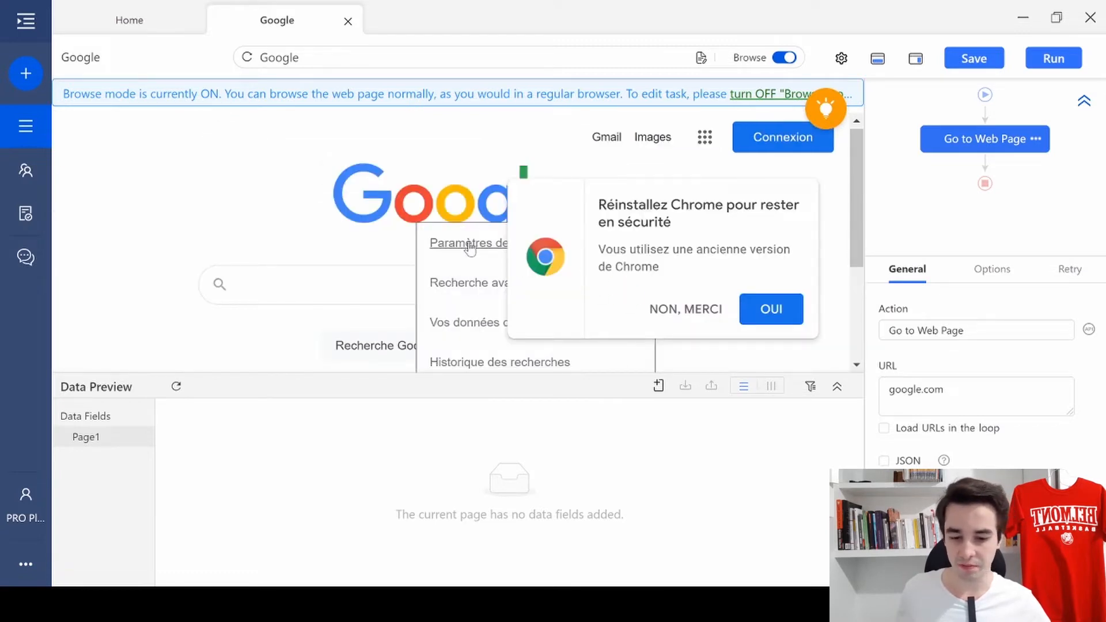
left_click(468, 243)
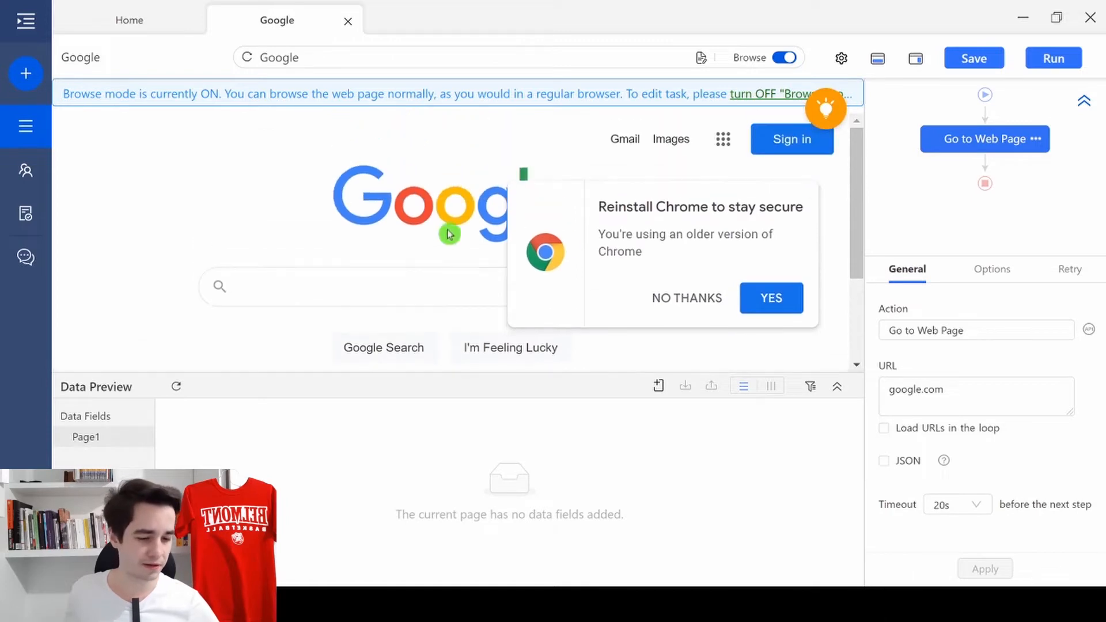
mouse_move(922, 254)
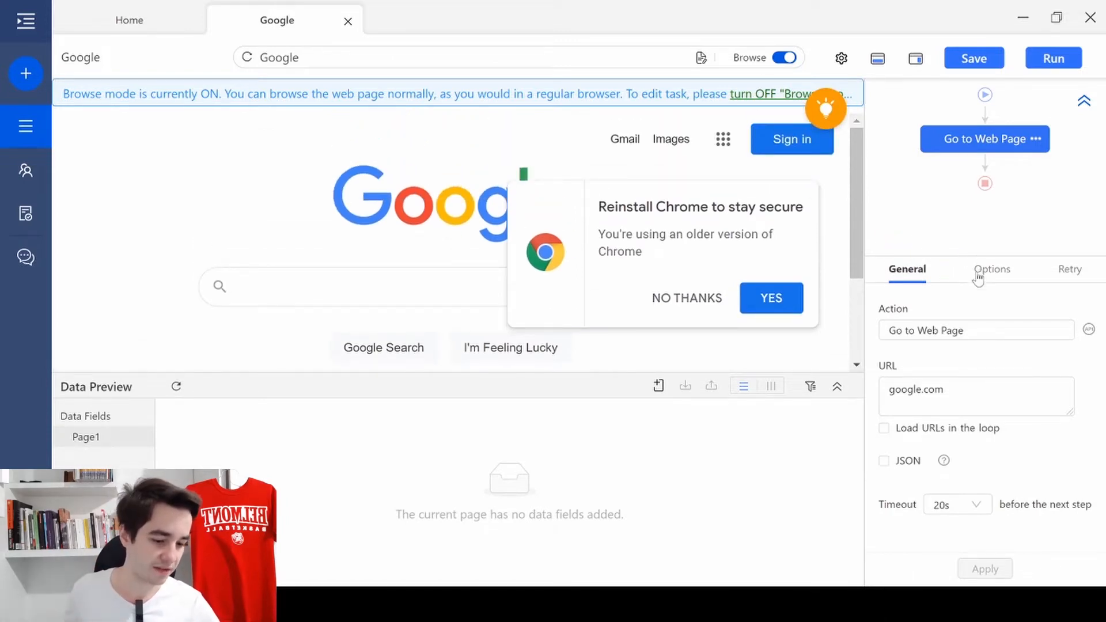
- Enable Use cookie in the Go to Web Page options and apply it
left_click(991, 270)
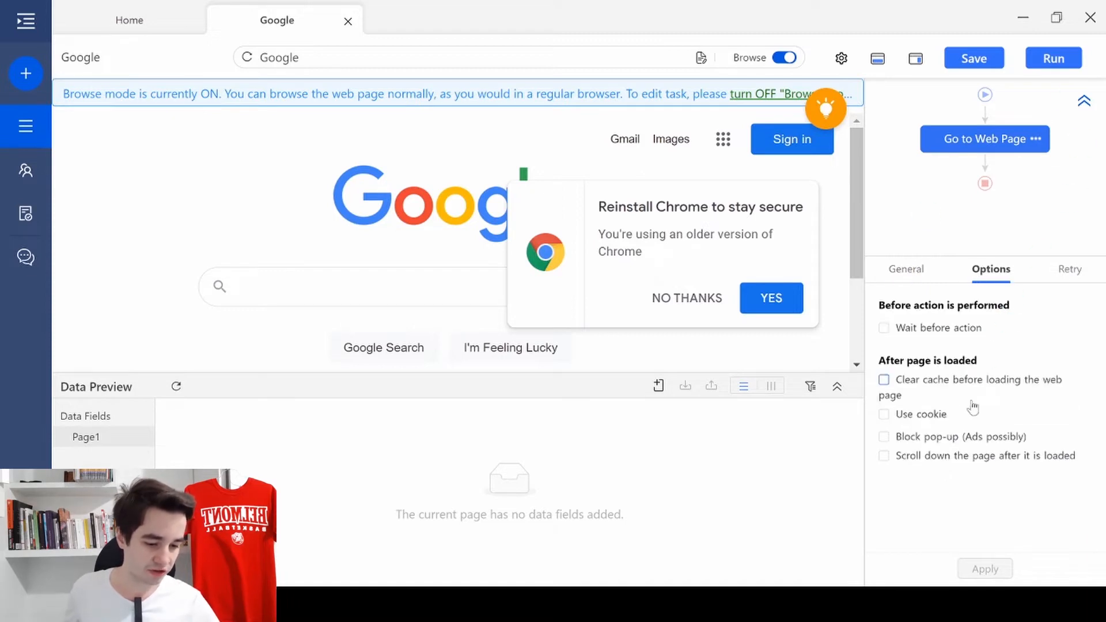
left_click(884, 414)
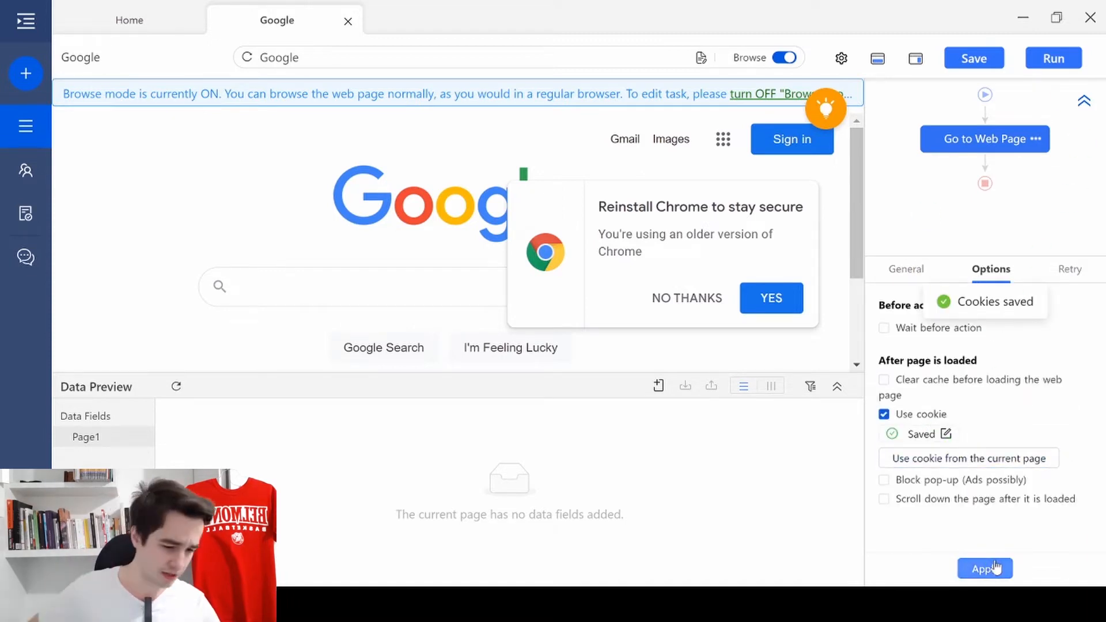
left_click(984, 569)
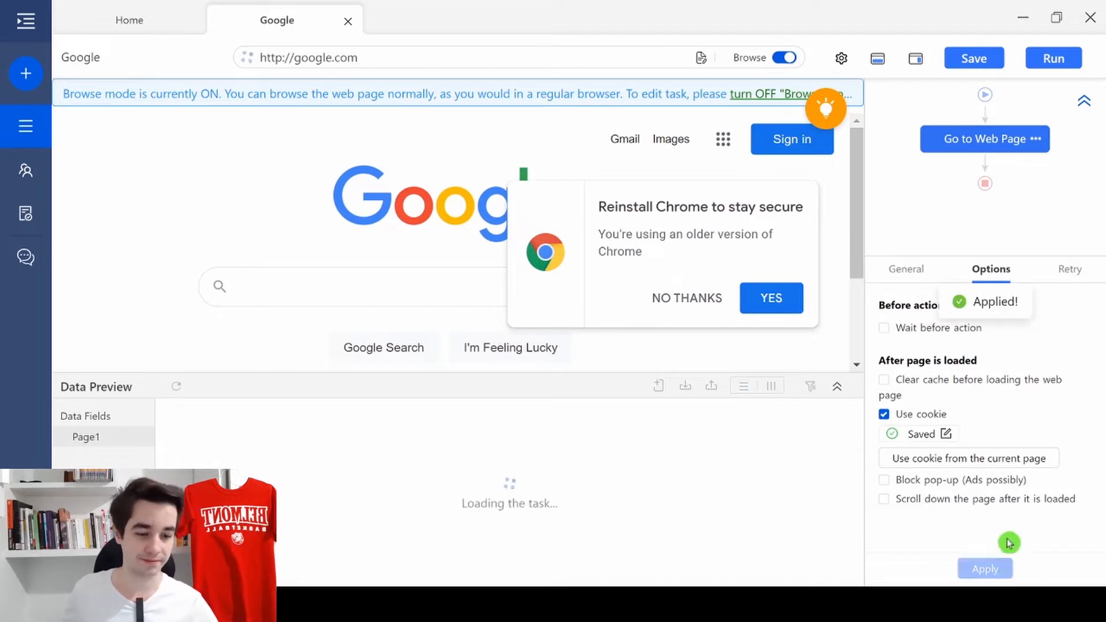
left_click(985, 569)
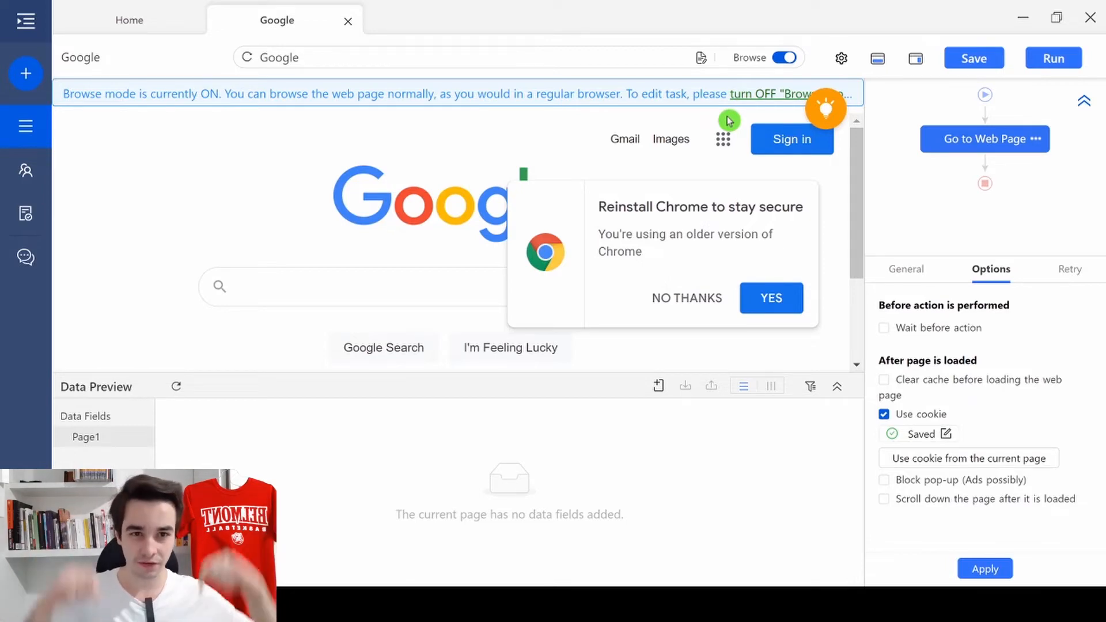
mouse_move(841, 60)
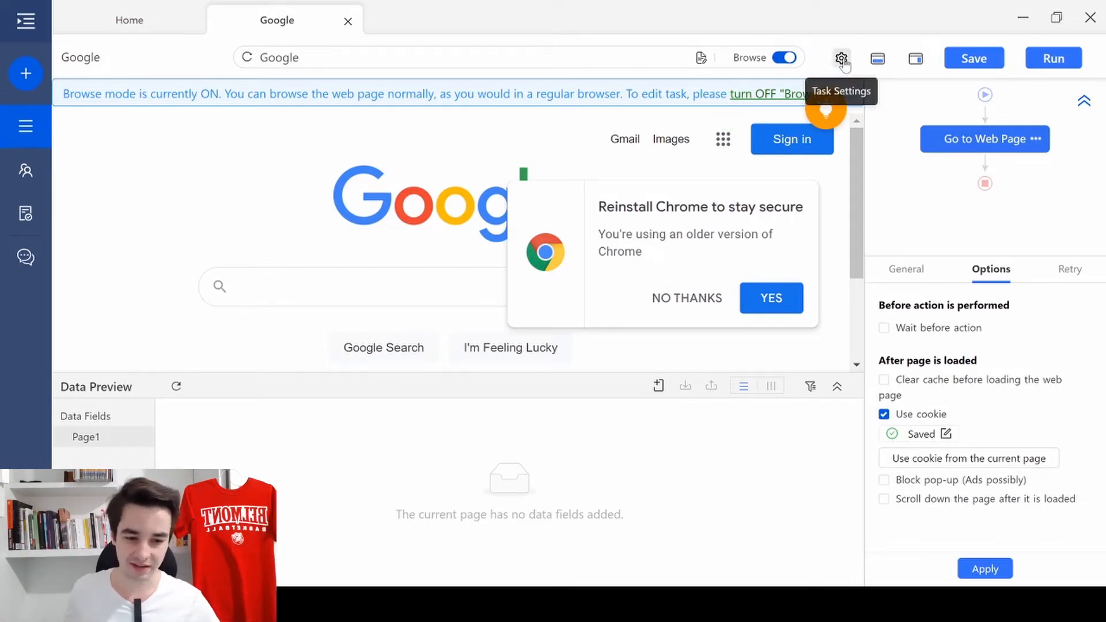
- Choose Chrome 77.0 as the browser version in Task Settings and save
left_click(841, 58)
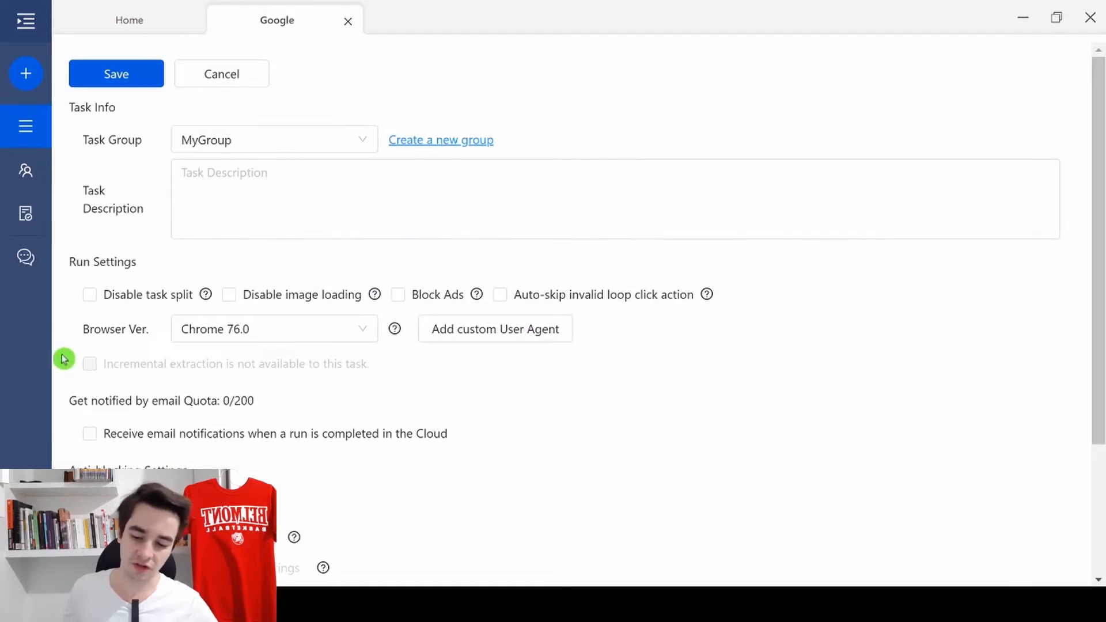
left_click(274, 330)
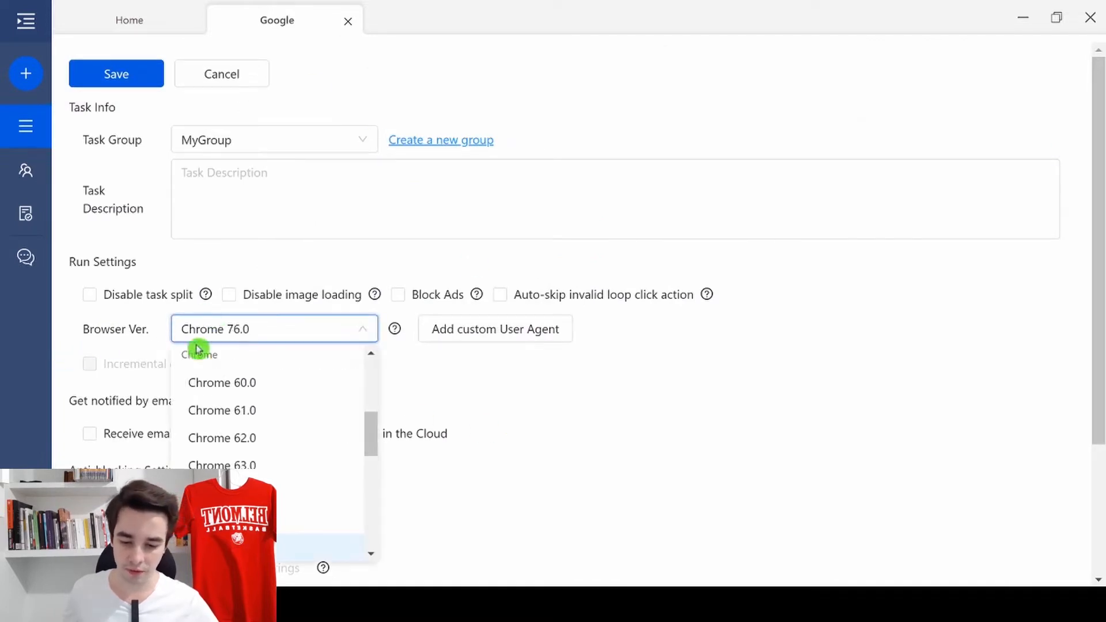
scroll("down", 3)
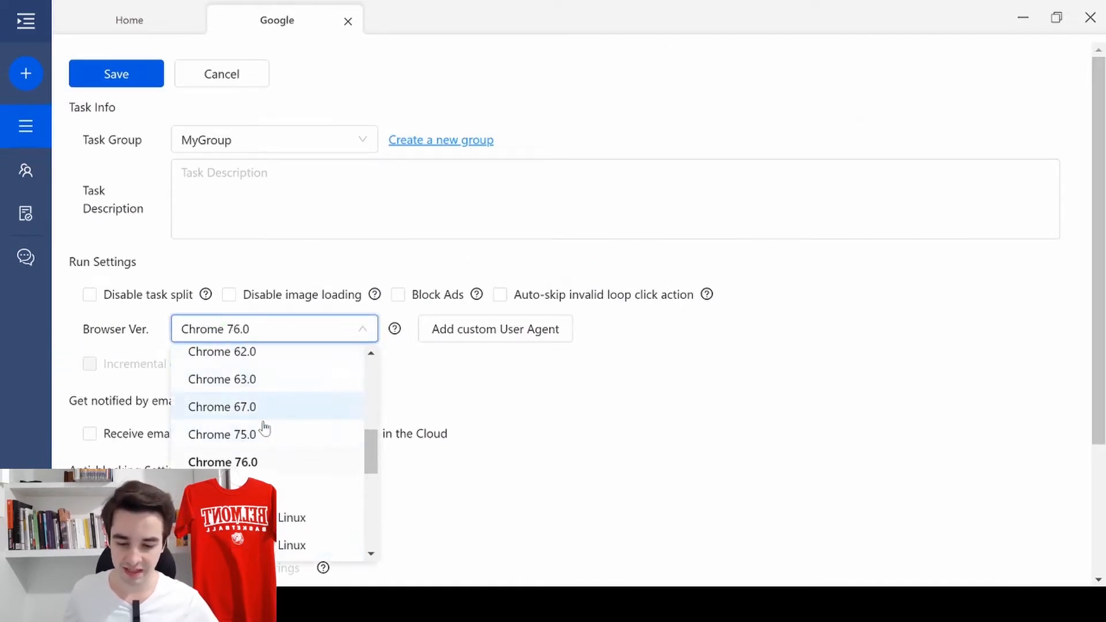
left_click(221, 461)
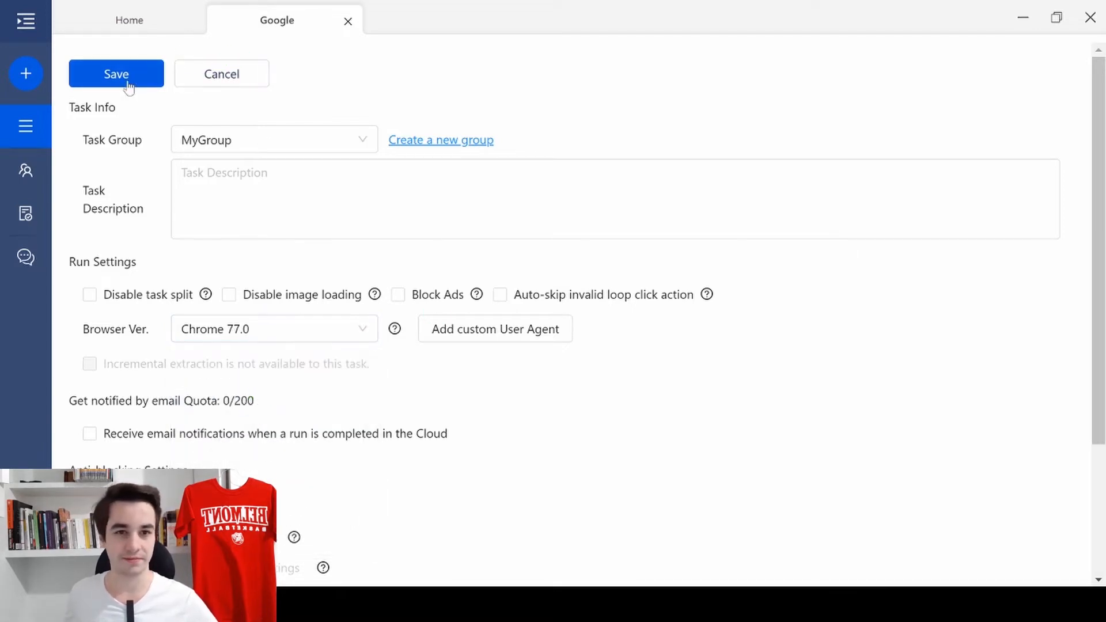
left_click(116, 74)
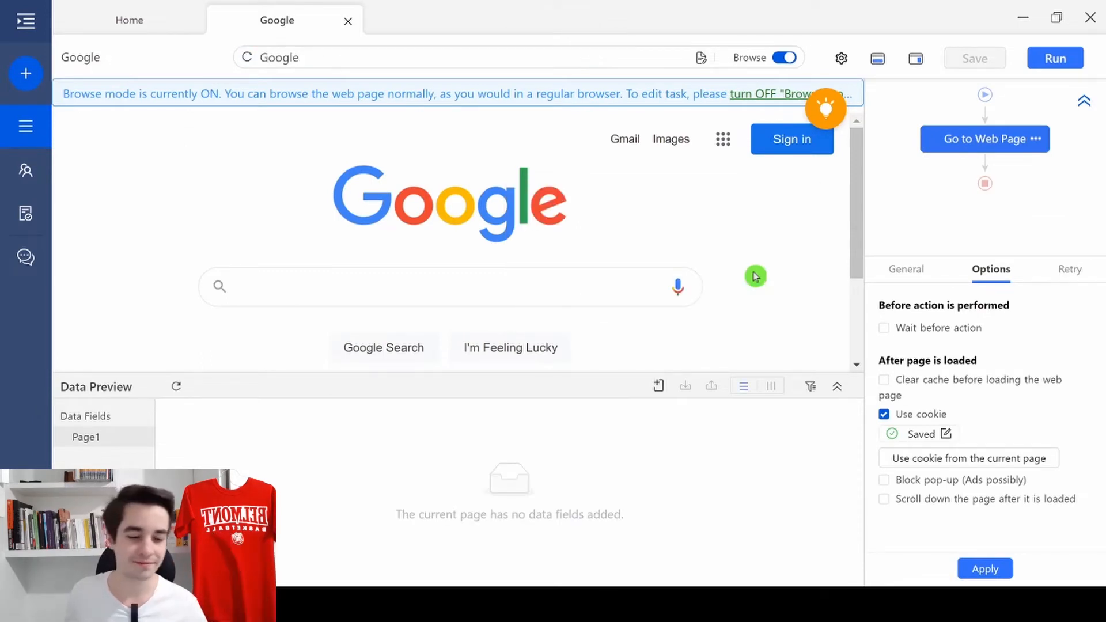
mouse_move(582, 37)
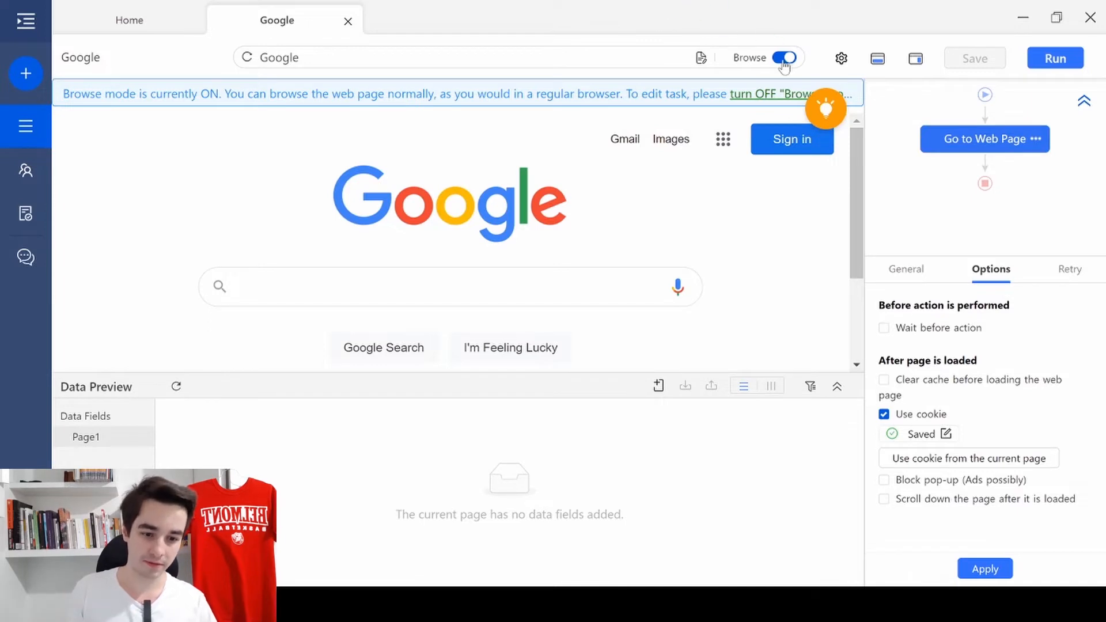
- With Browse off, enter 'Web scraping' into Google's search box and run the search
left_click(784, 58)
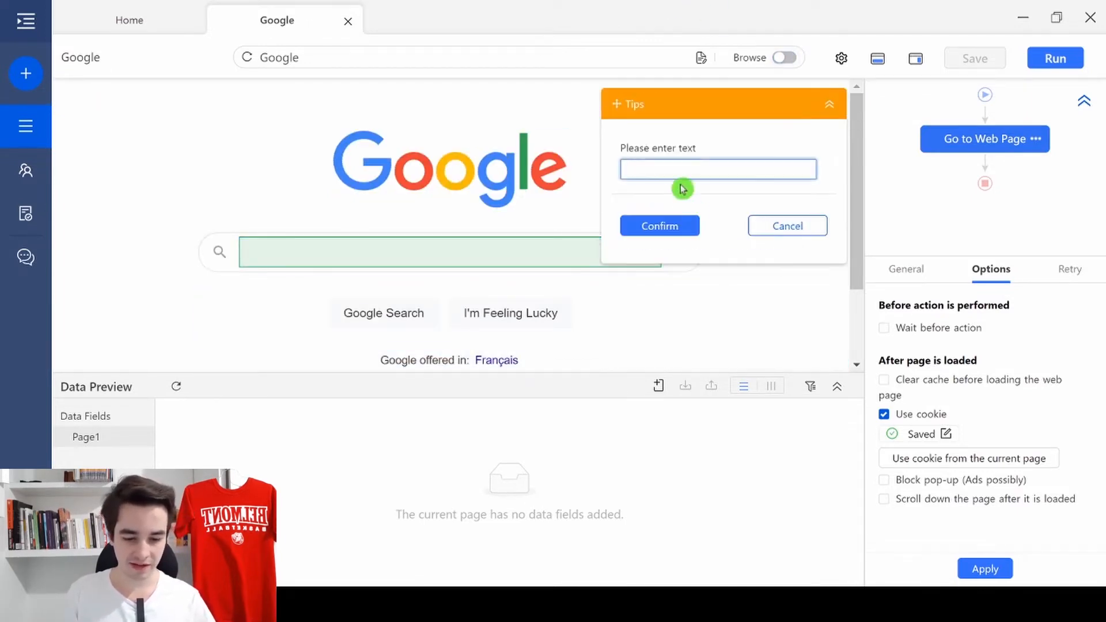
left_click(719, 168)
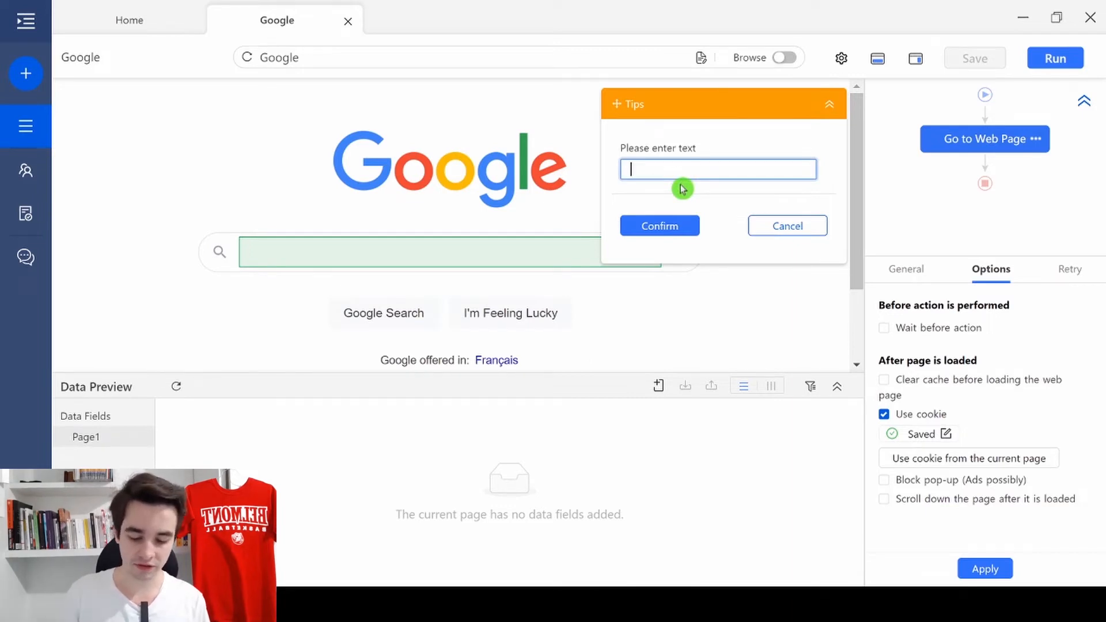
type("Web scraping")
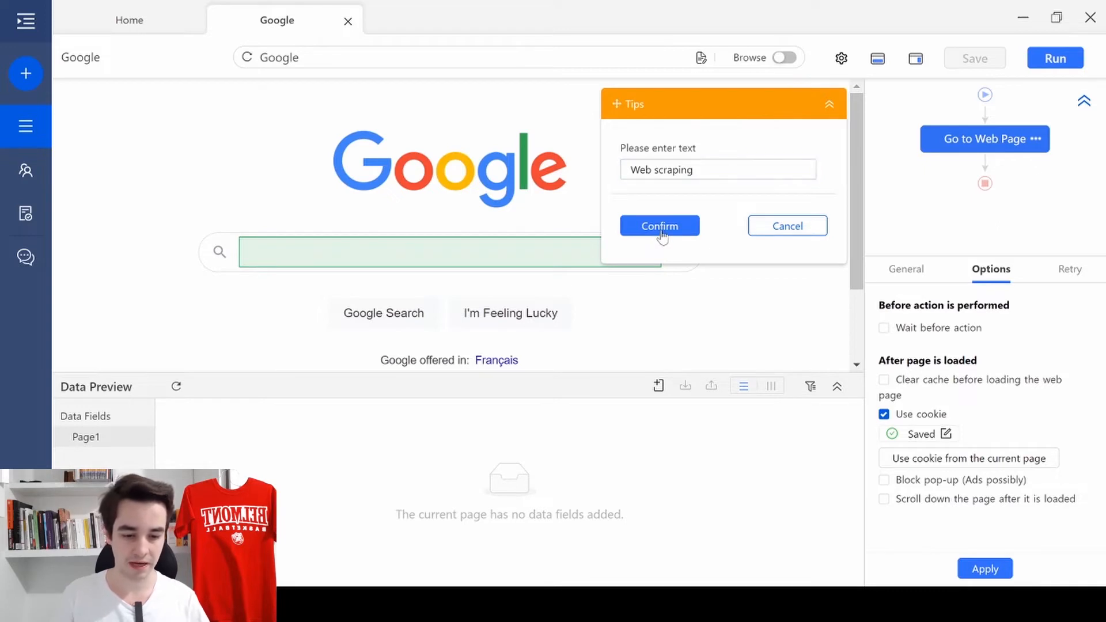
left_click(659, 226)
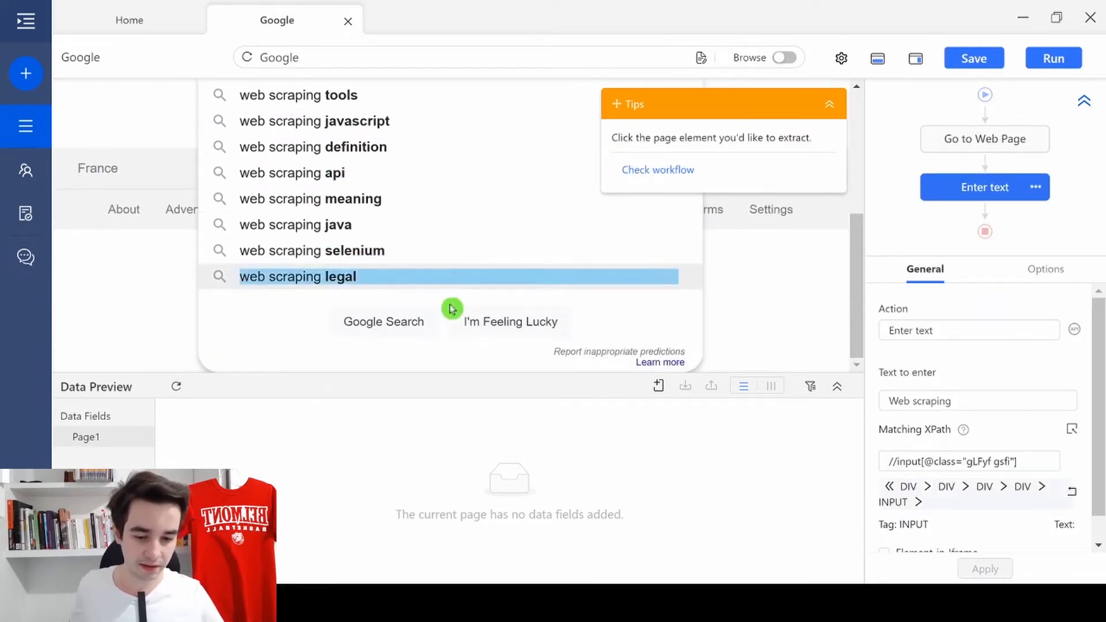
left_click(383, 321)
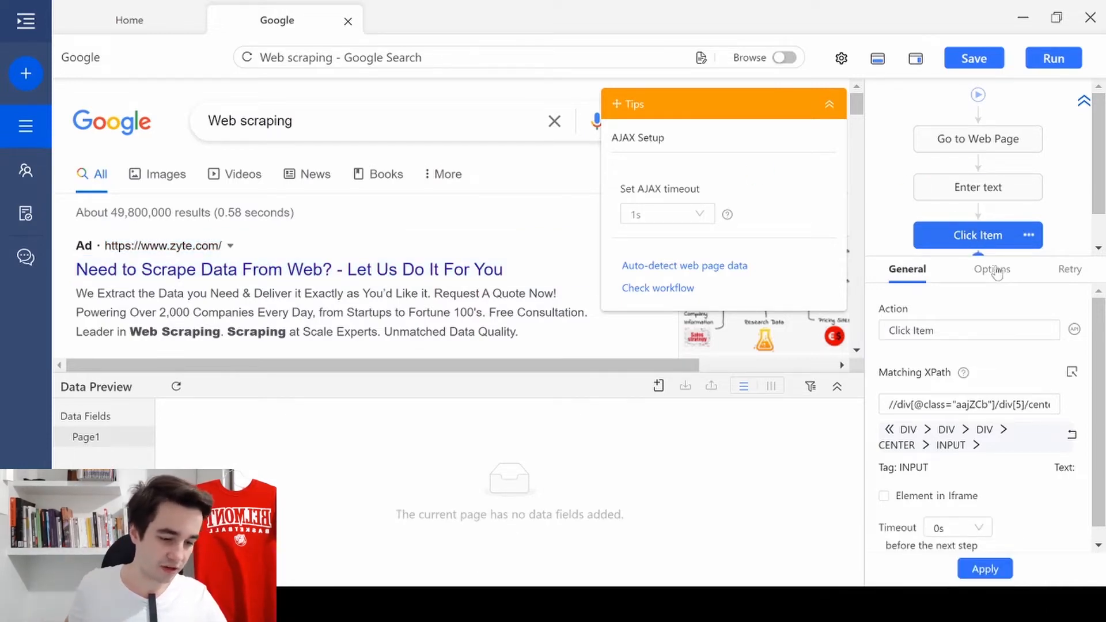
- Set the Click Item step's AJAX Timeout to 5s and apply it
left_click(991, 270)
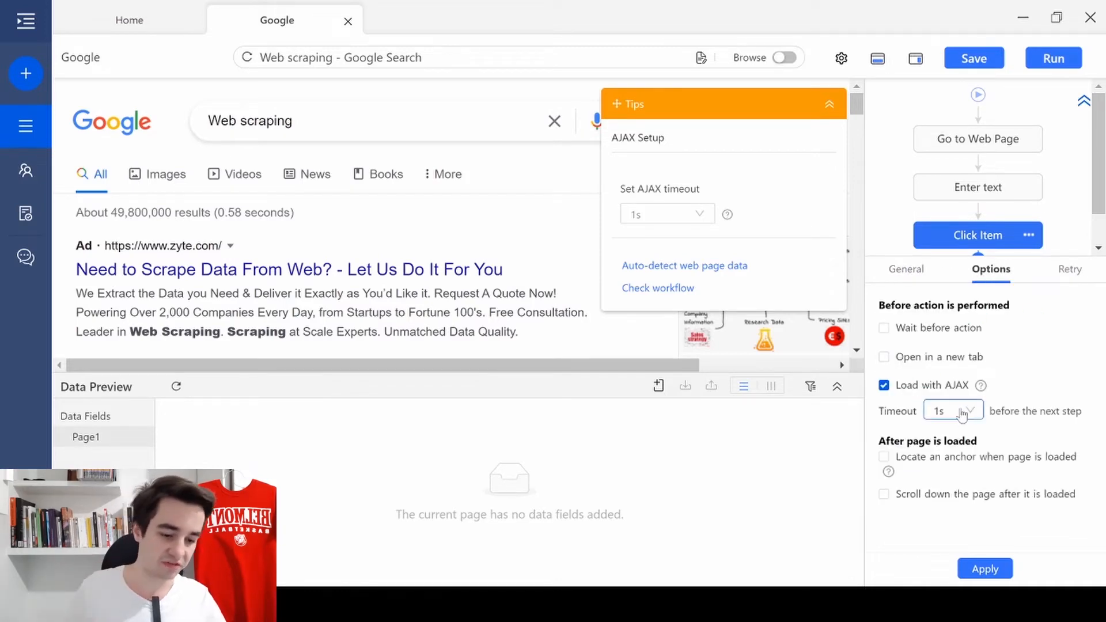
left_click(961, 410)
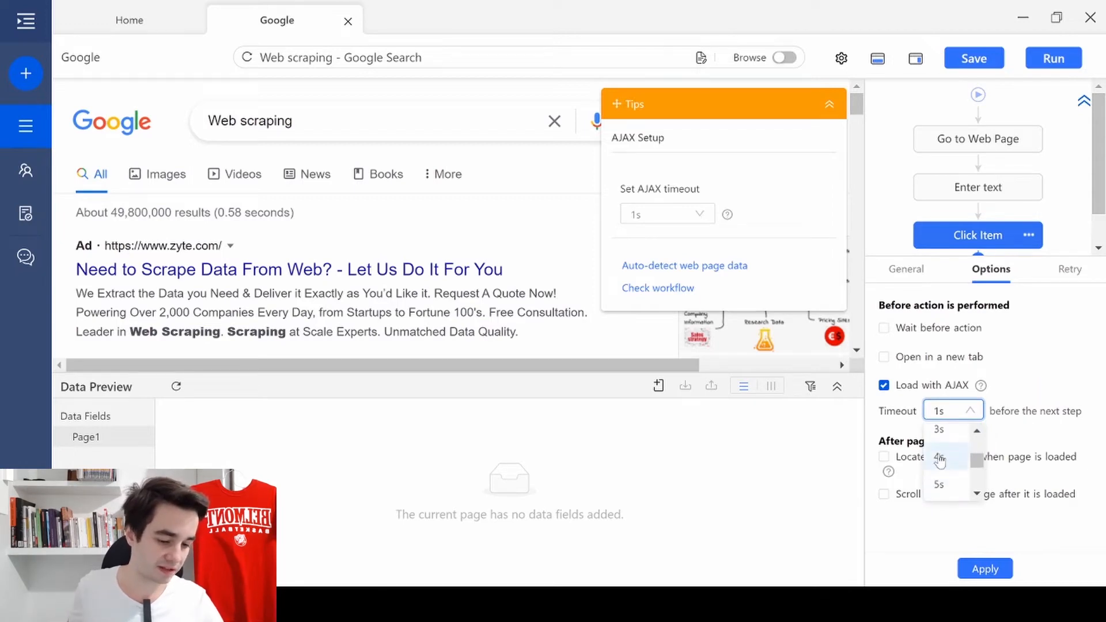
left_click(938, 484)
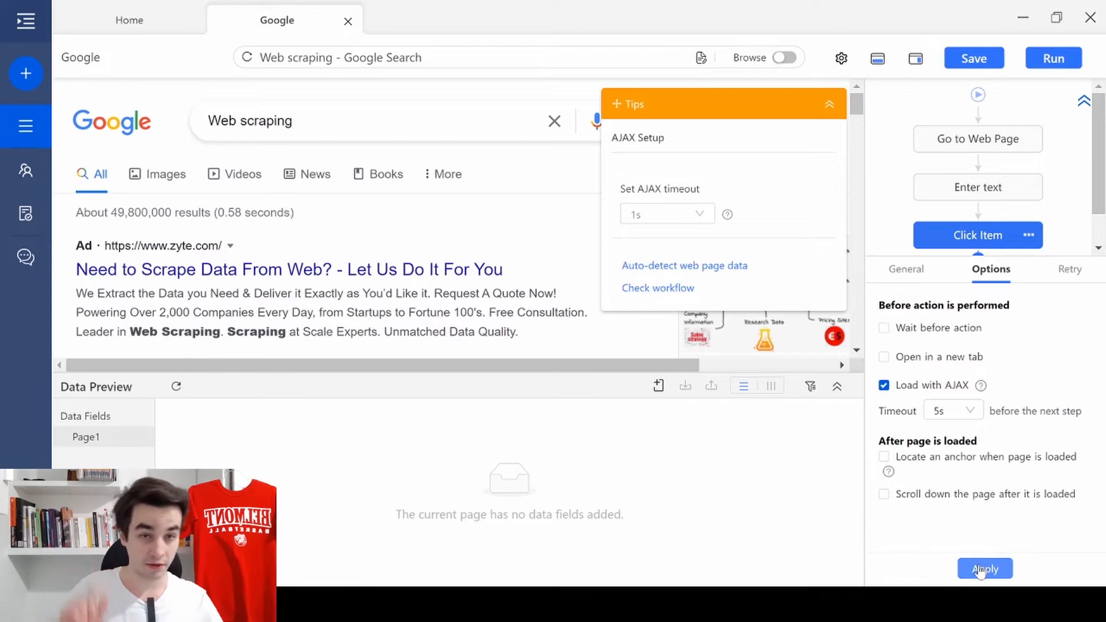
left_click(984, 569)
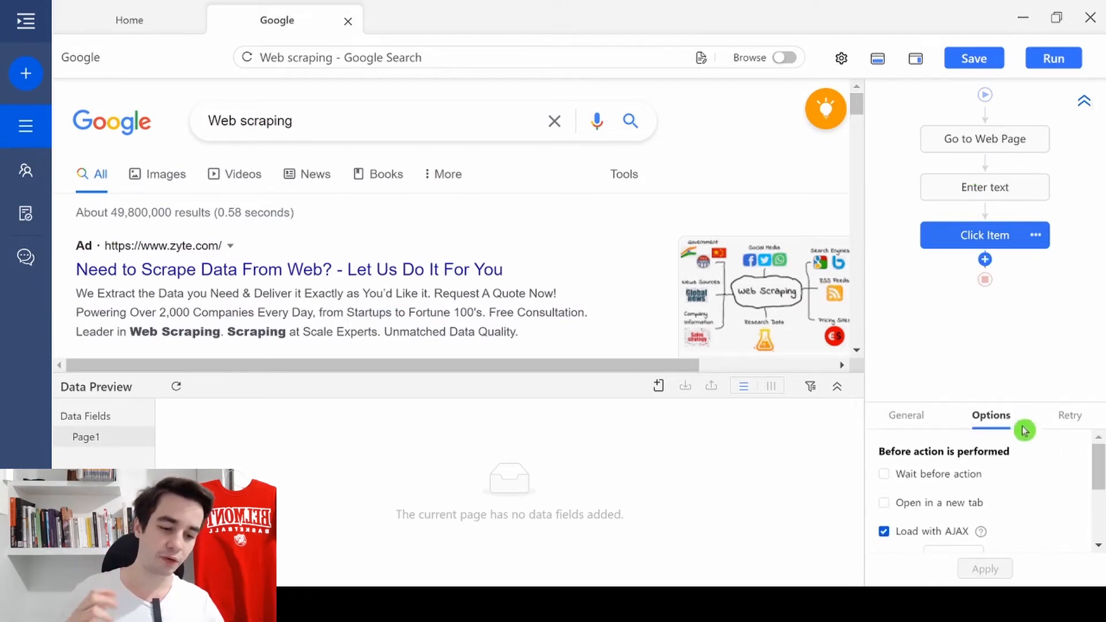
mouse_move(984, 166)
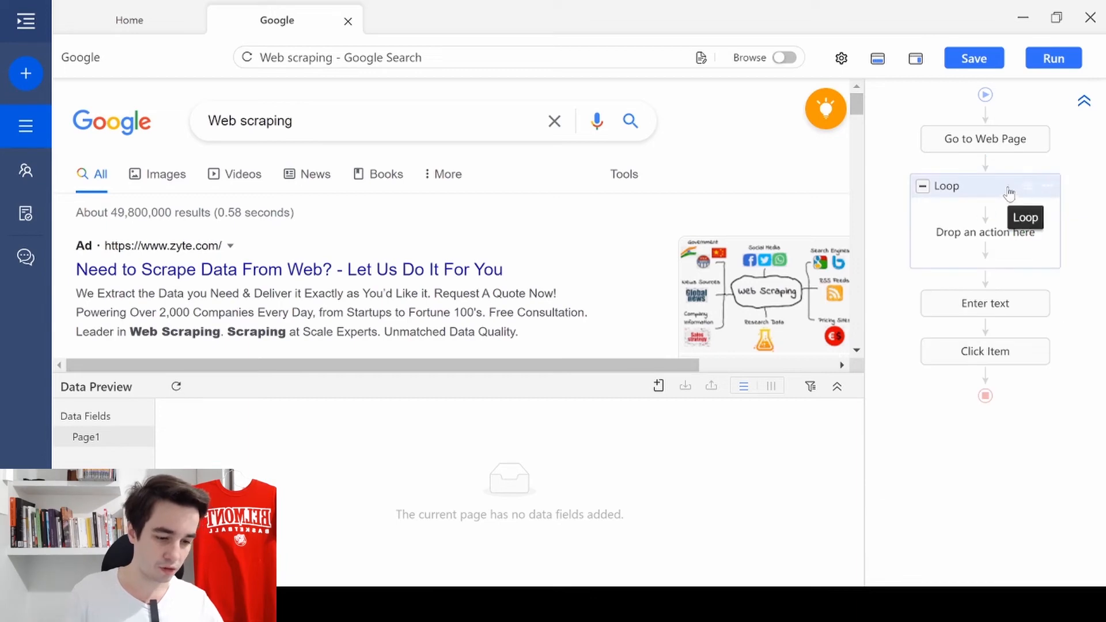
mouse_move(999, 188)
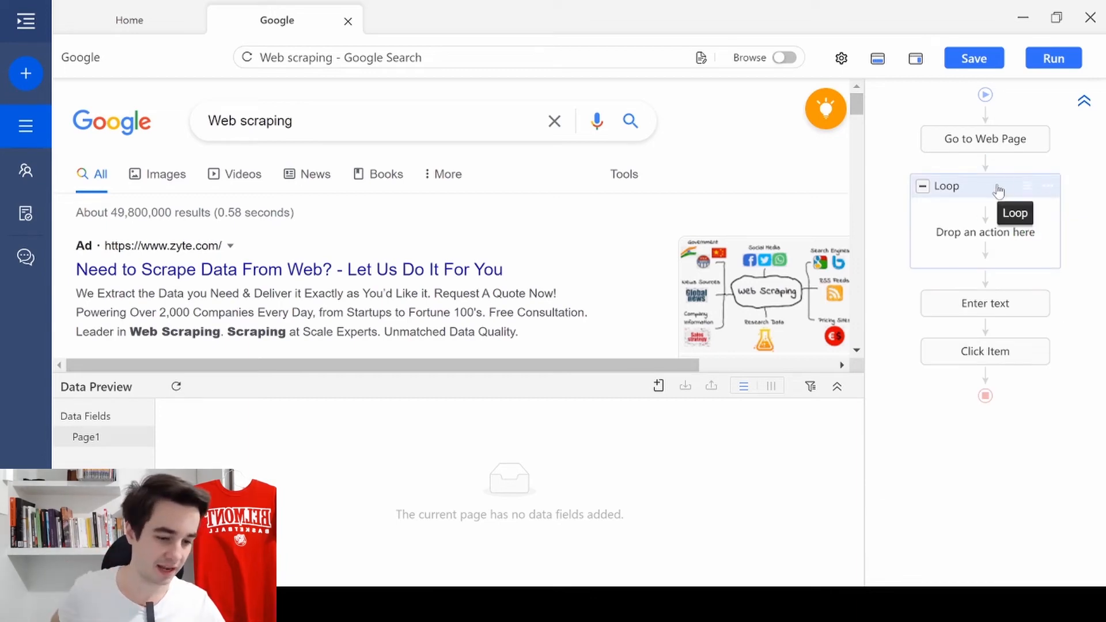
- Set the new loop's Loop Mode to Text List and bring up its list editor
left_click(970, 186)
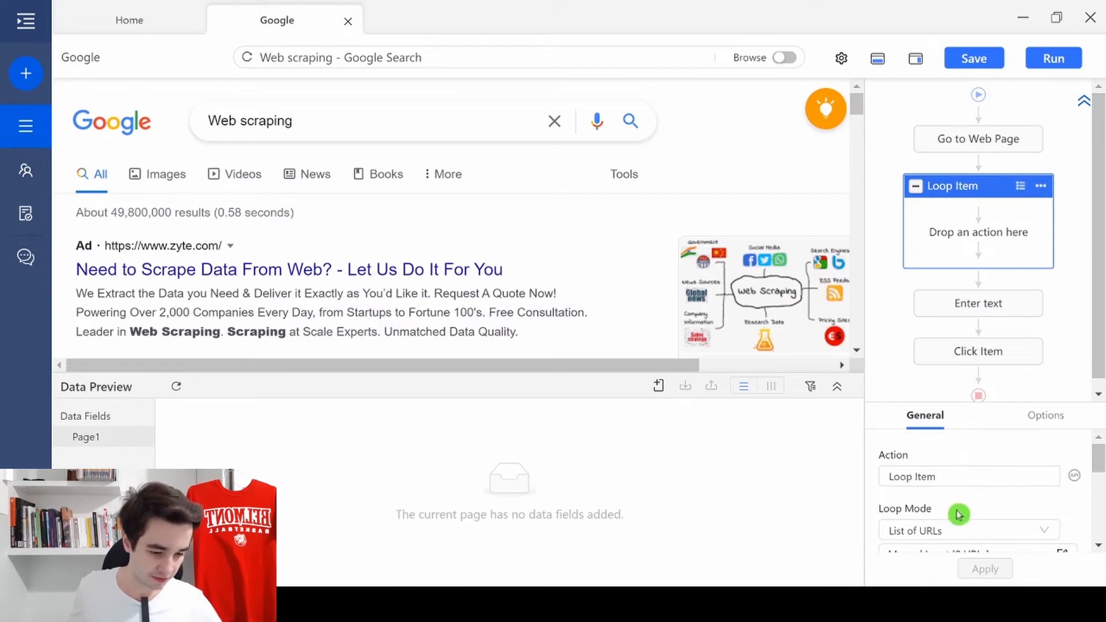
left_click(969, 530)
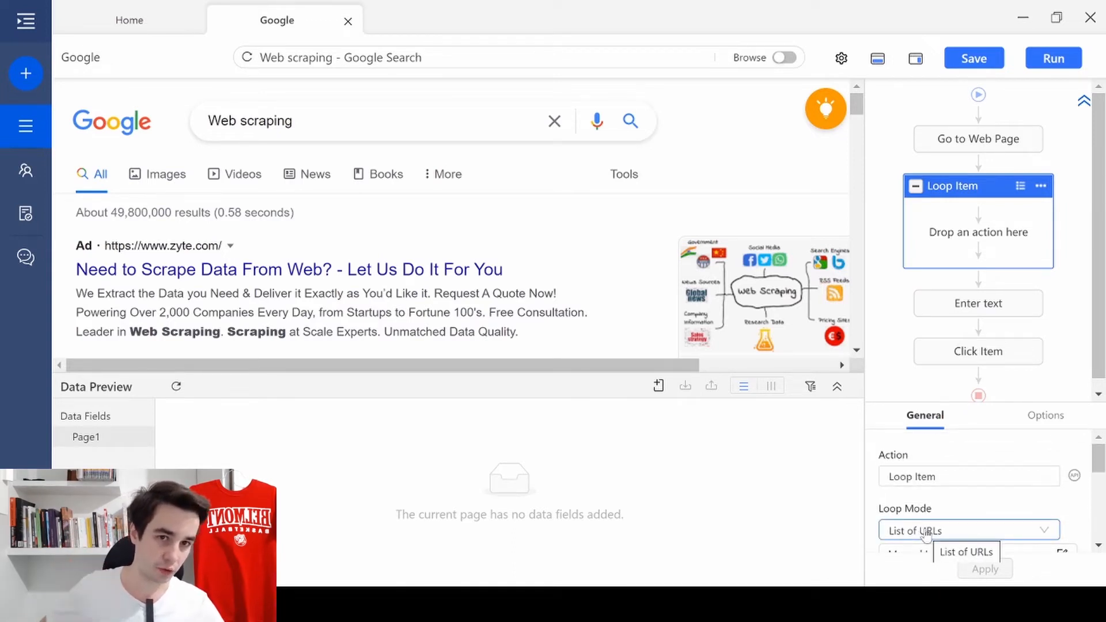
left_click(969, 530)
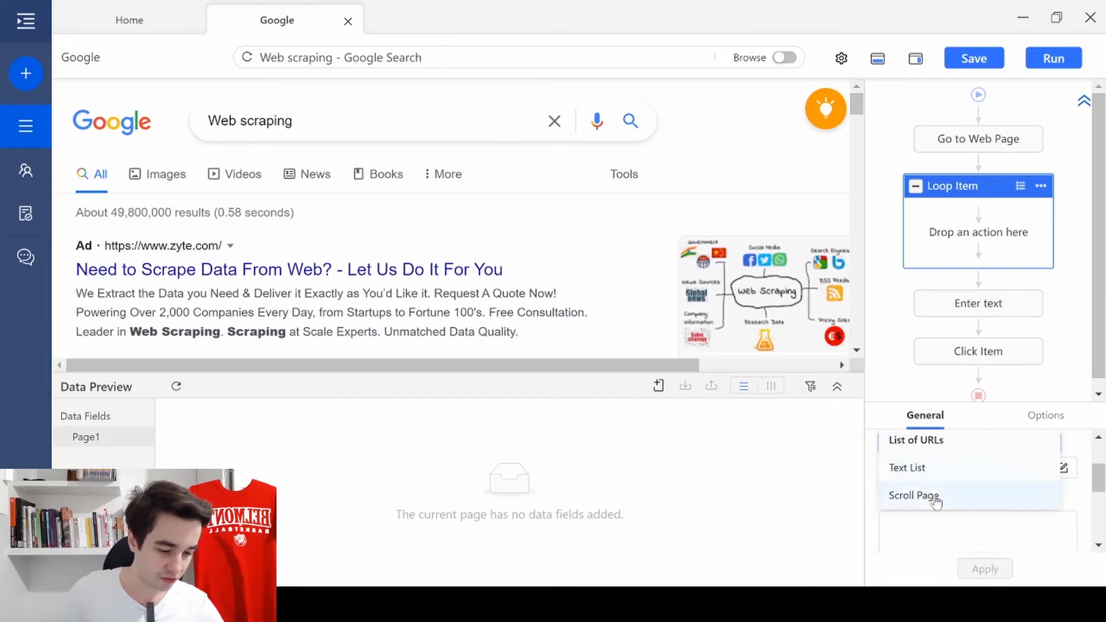
left_click(907, 467)
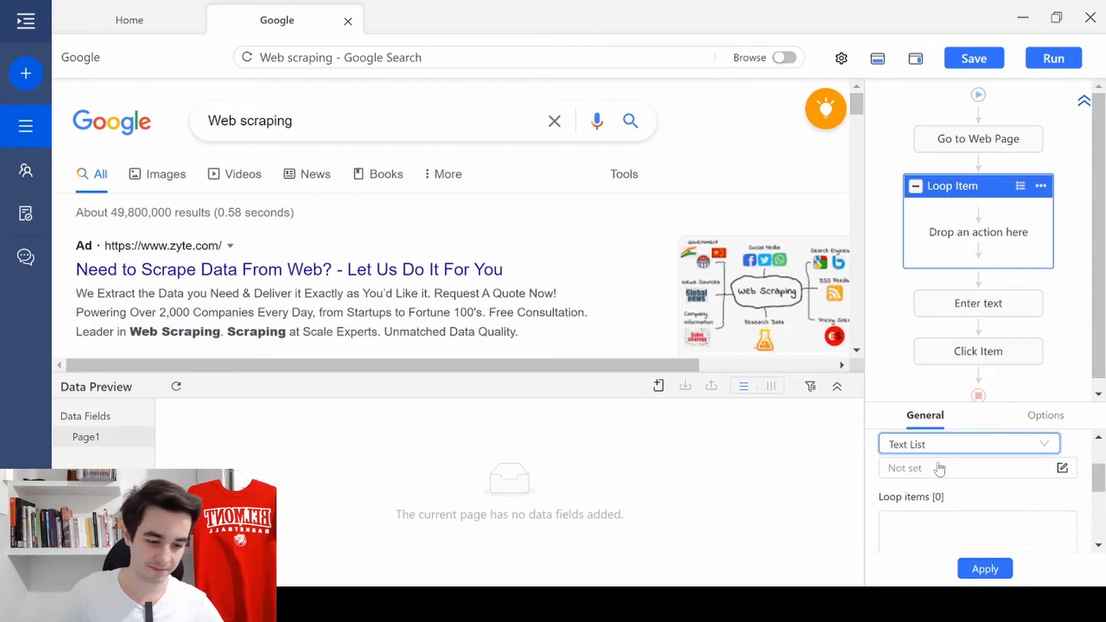
left_click(1062, 468)
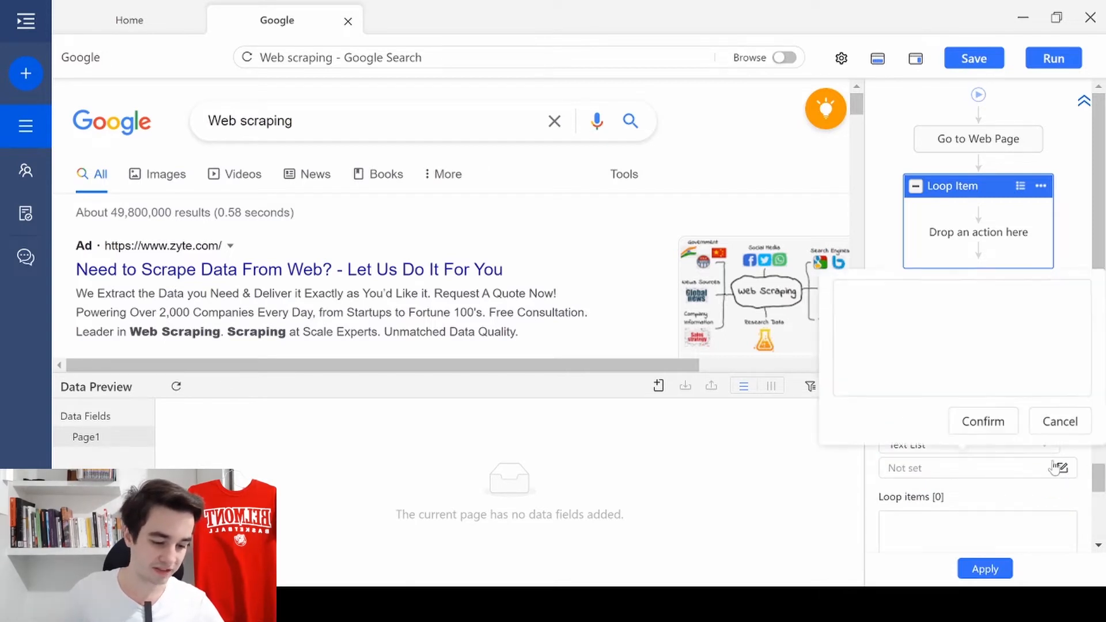
- Enter Data extraction, Web scraping and Data scraping as the list, confirm and apply
left_click(959, 334)
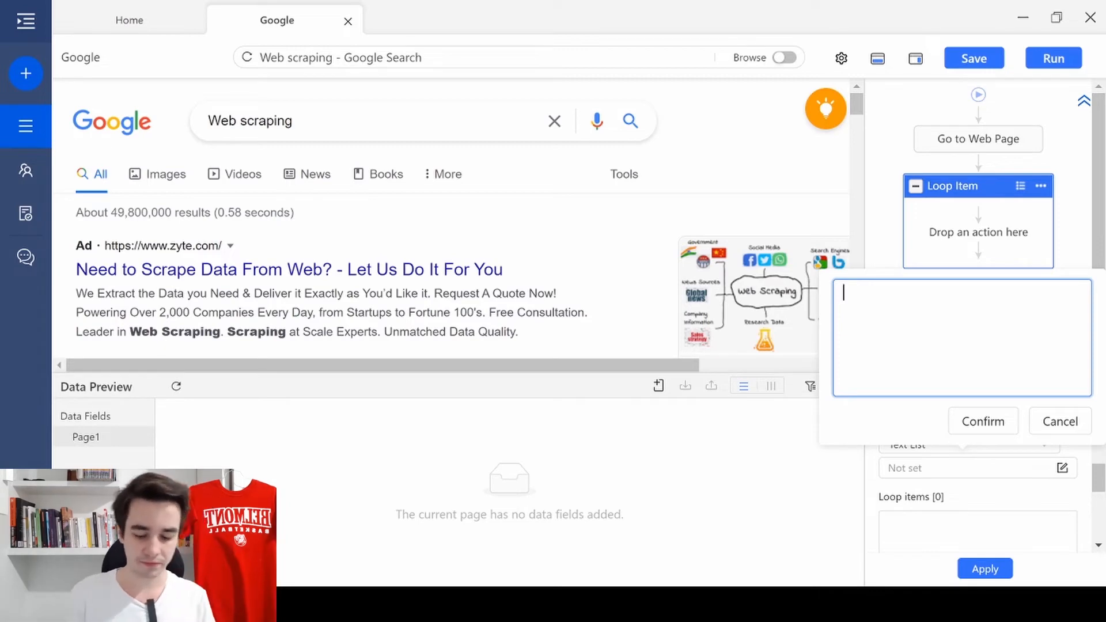
type("Data extraction")
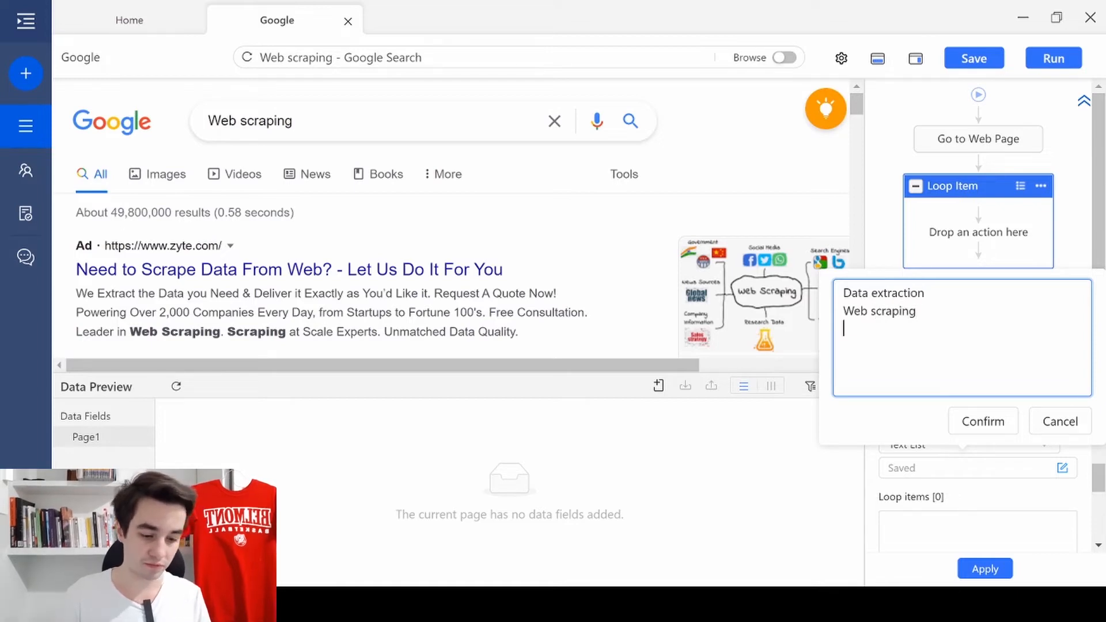
type("Data scraping")
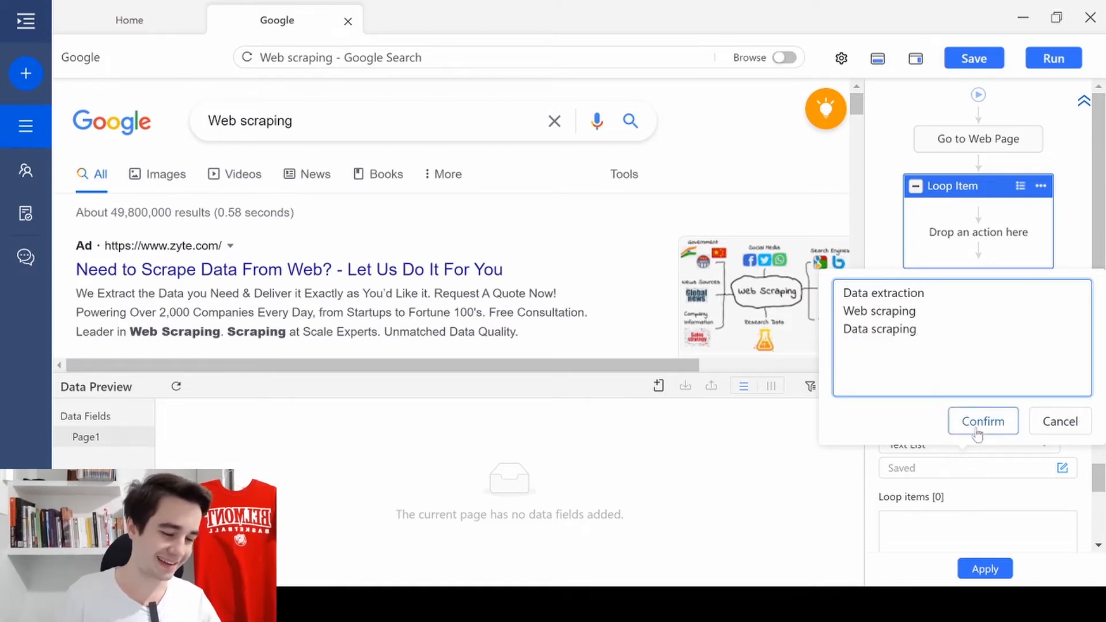
left_click(982, 422)
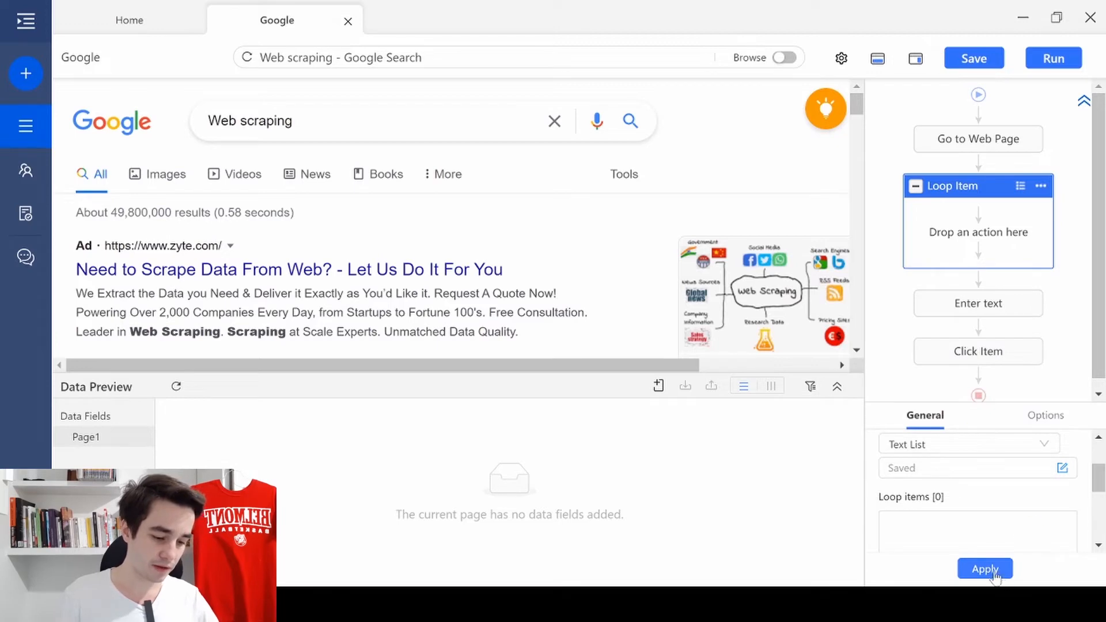
left_click(984, 570)
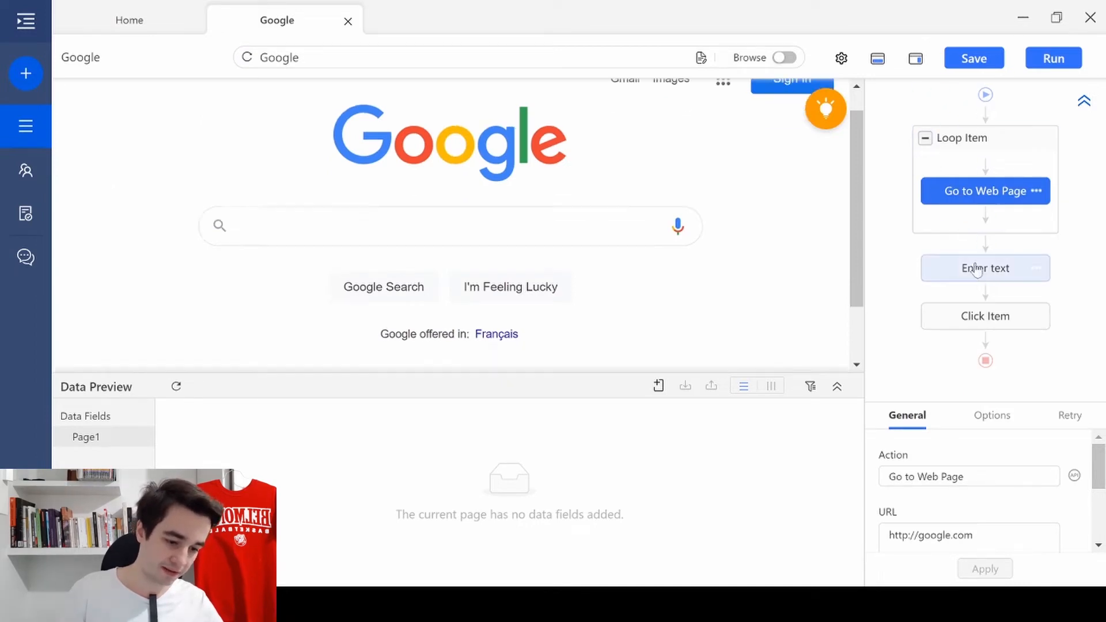
- Move the Enter text and Click Item steps into the Loop Item container
left_click(985, 269)
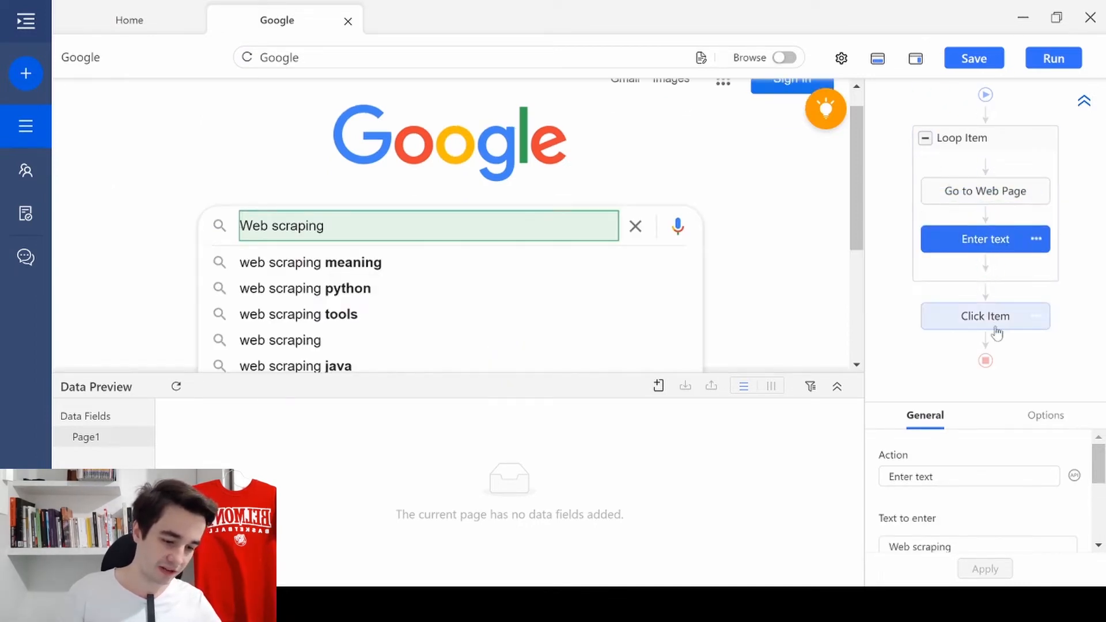
left_click(985, 316)
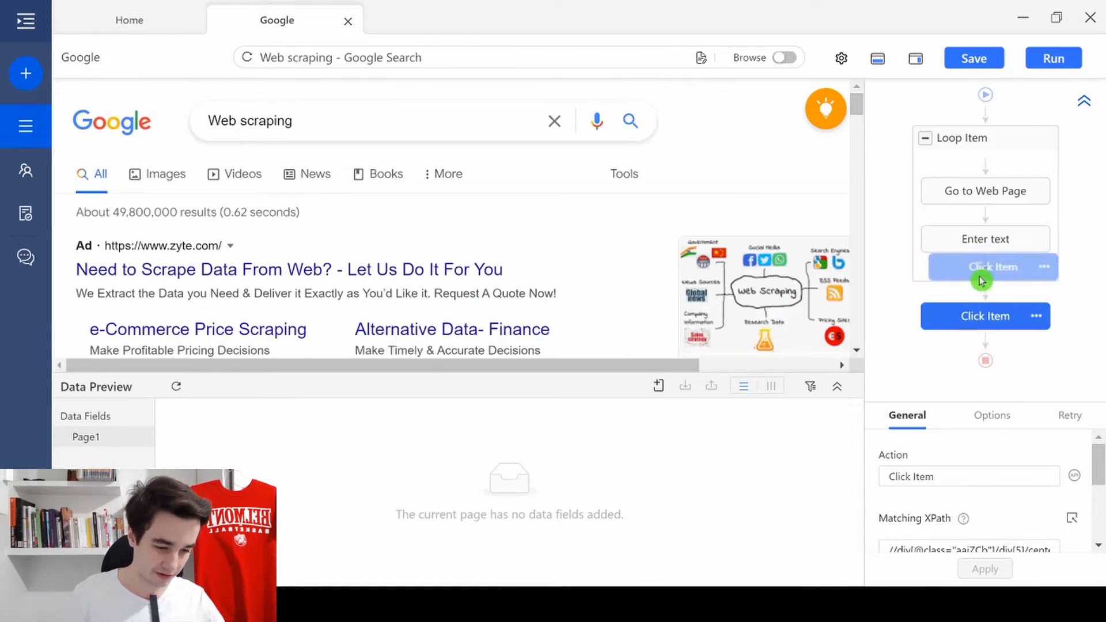
left_click(961, 139)
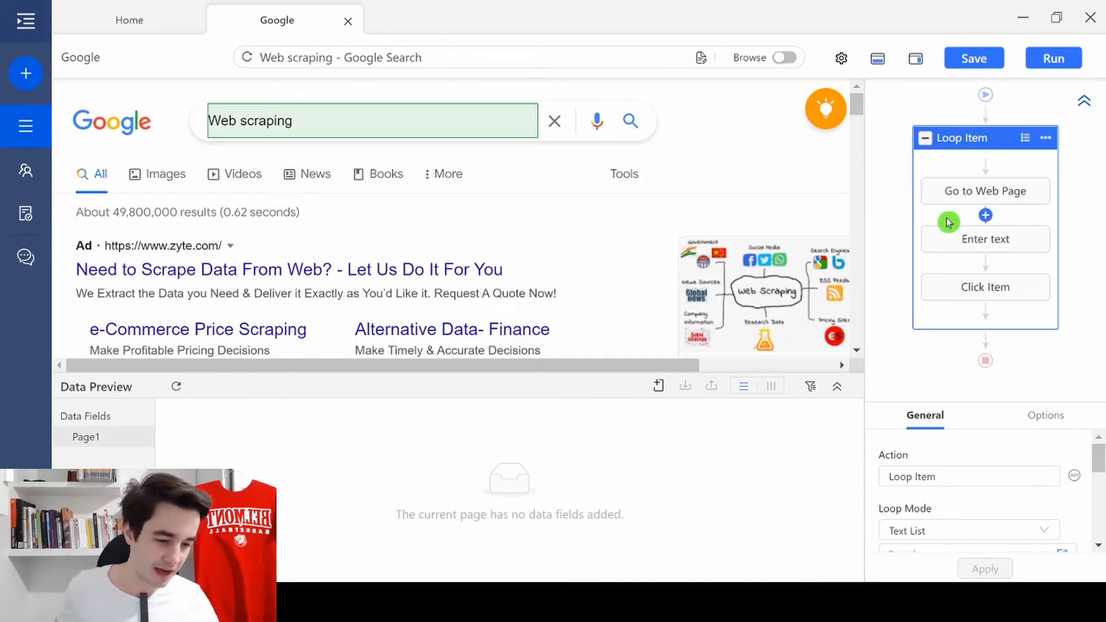
mouse_move(967, 242)
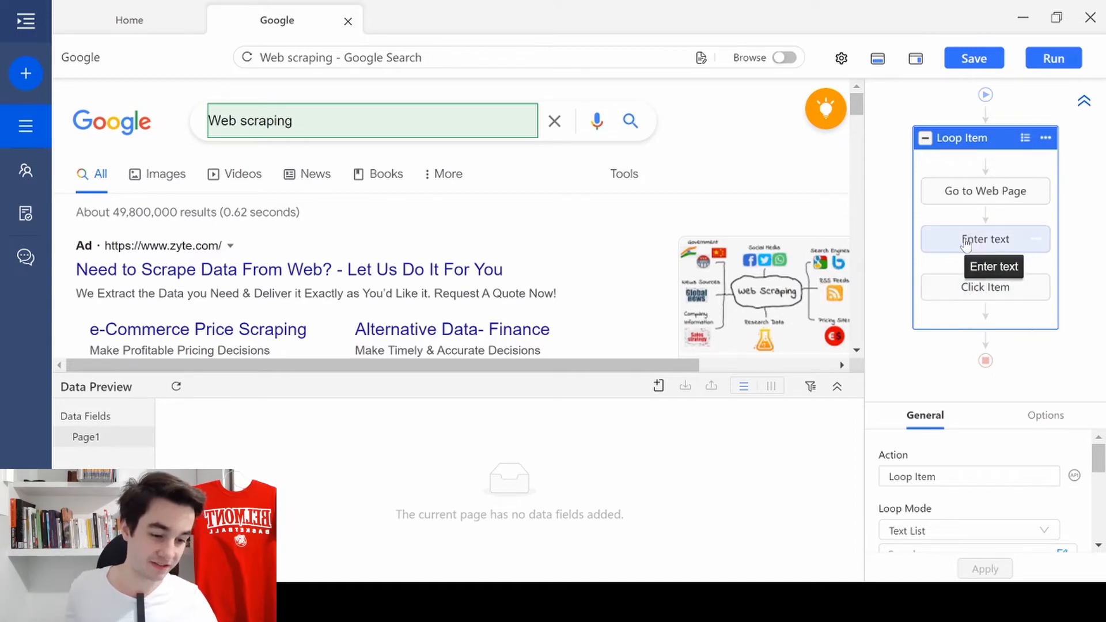
- Tick 'Use text in the loop to enter the text box' on Enter text and apply
left_click(985, 239)
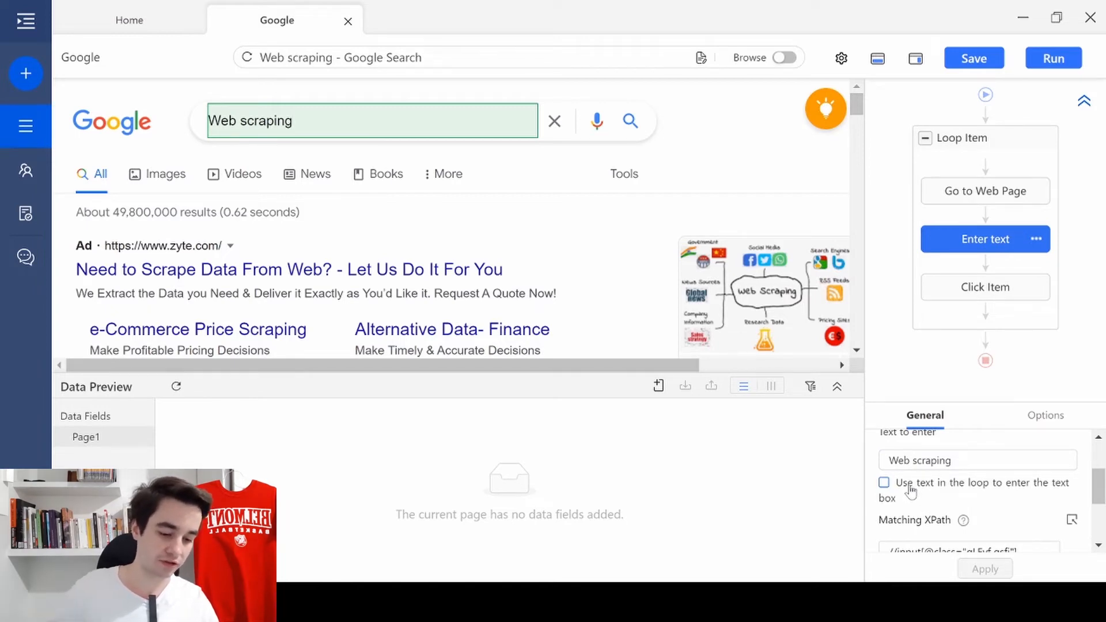
left_click(884, 483)
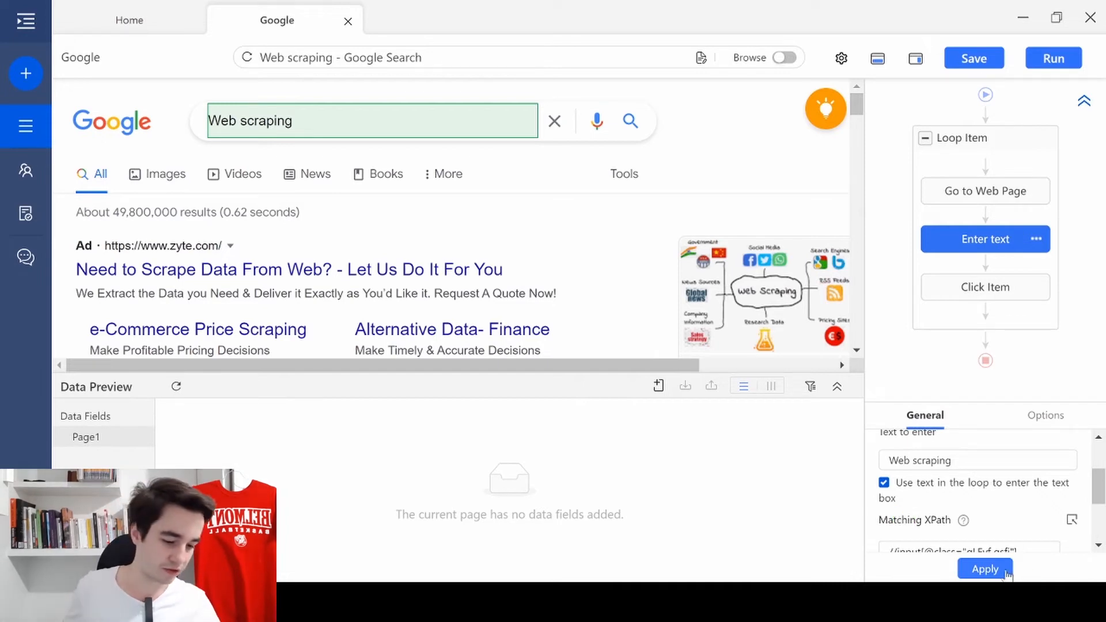
left_click(985, 570)
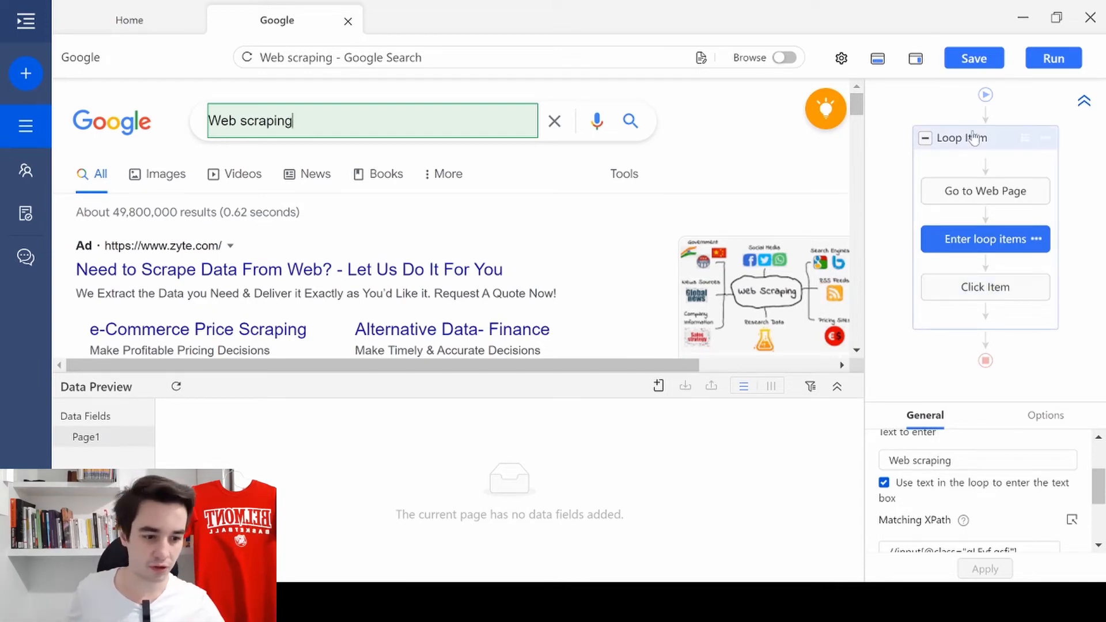
- Select the Loop Item and load Google for the first keyword, Data extraction
left_click(969, 139)
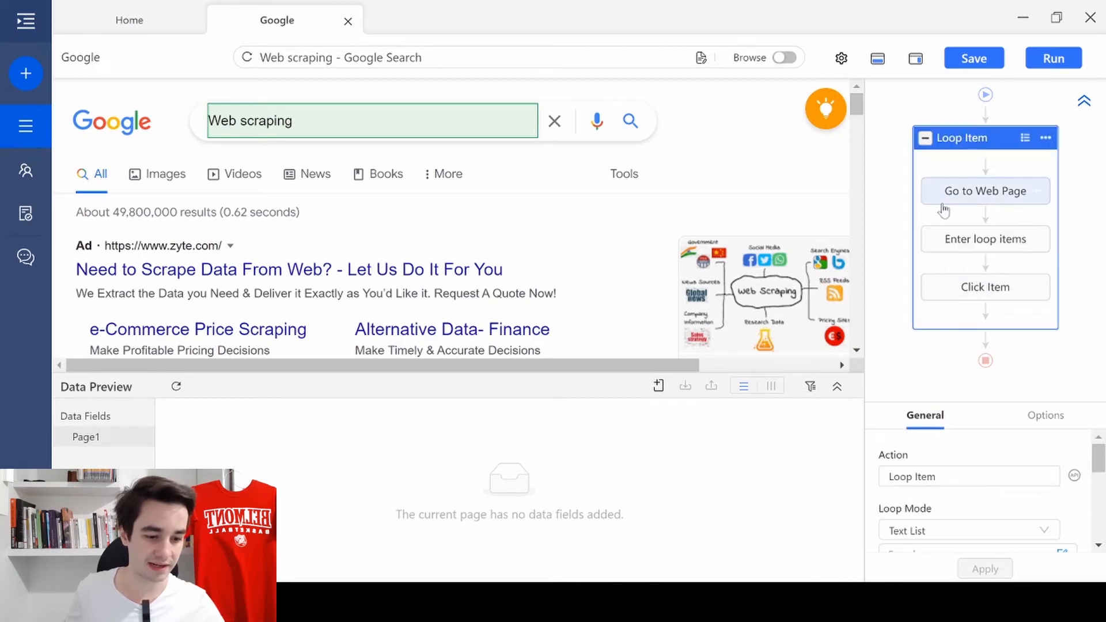
left_click(985, 192)
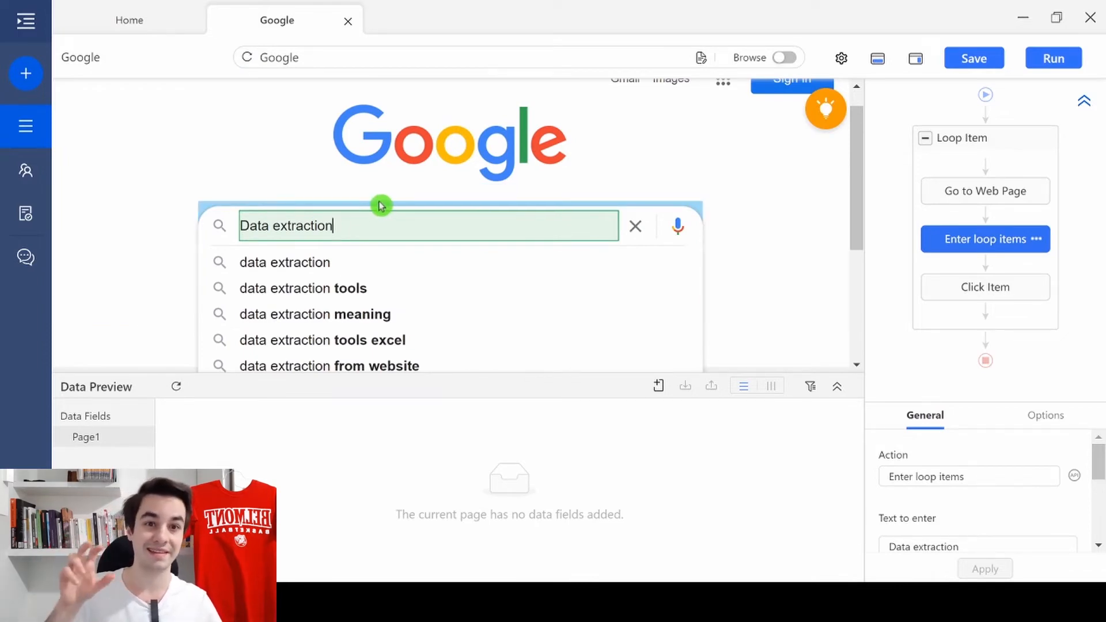
mouse_move(985, 286)
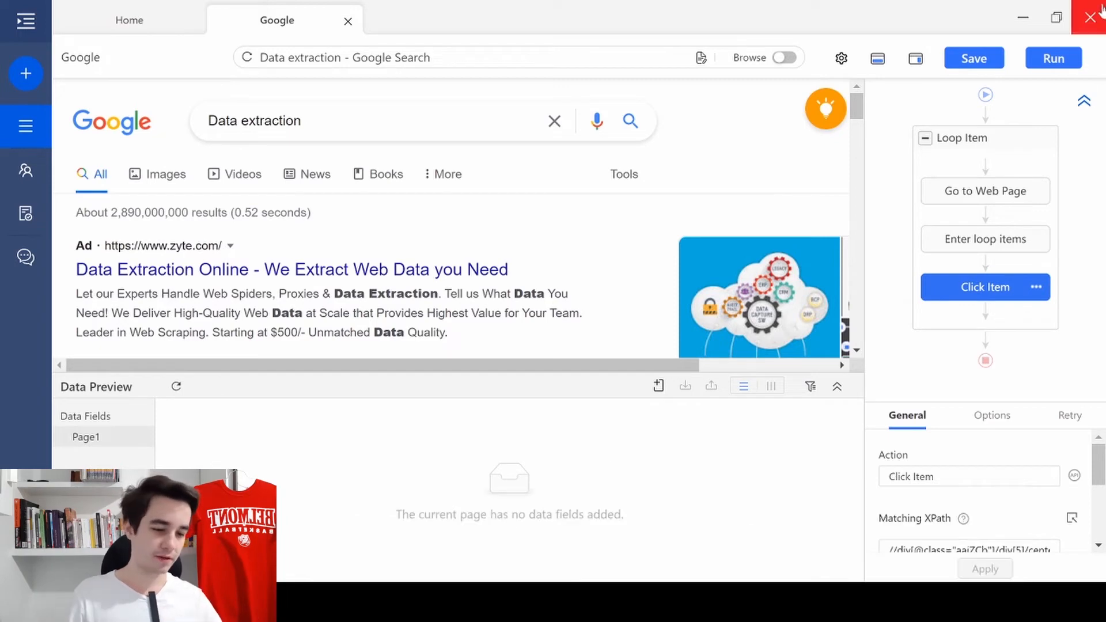
- Auto-detect the data on the Google results page
left_click(825, 109)
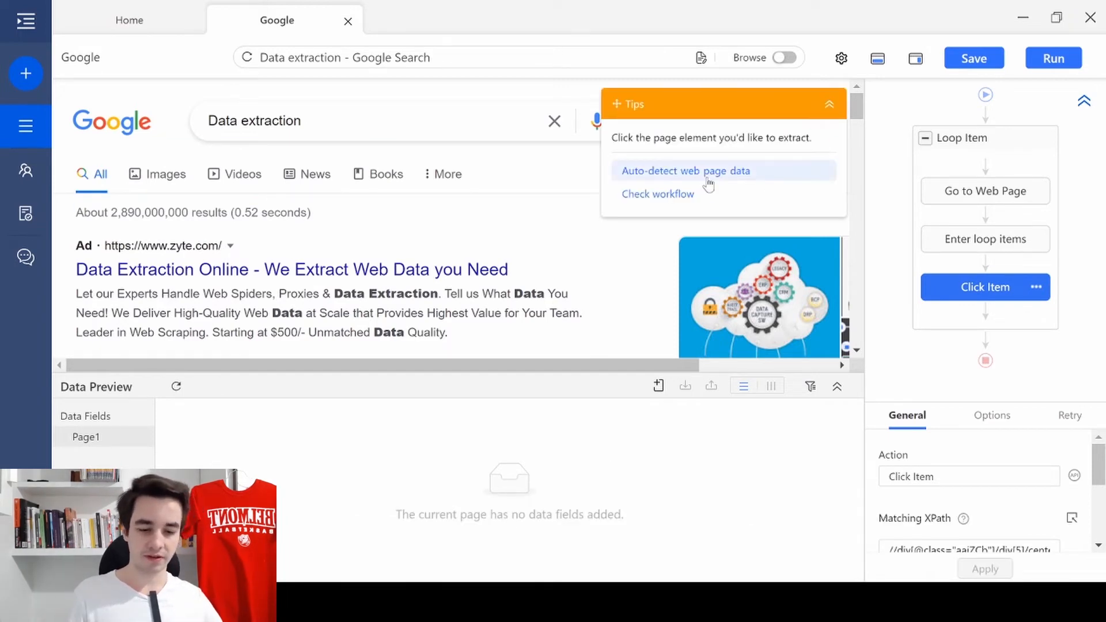
left_click(685, 171)
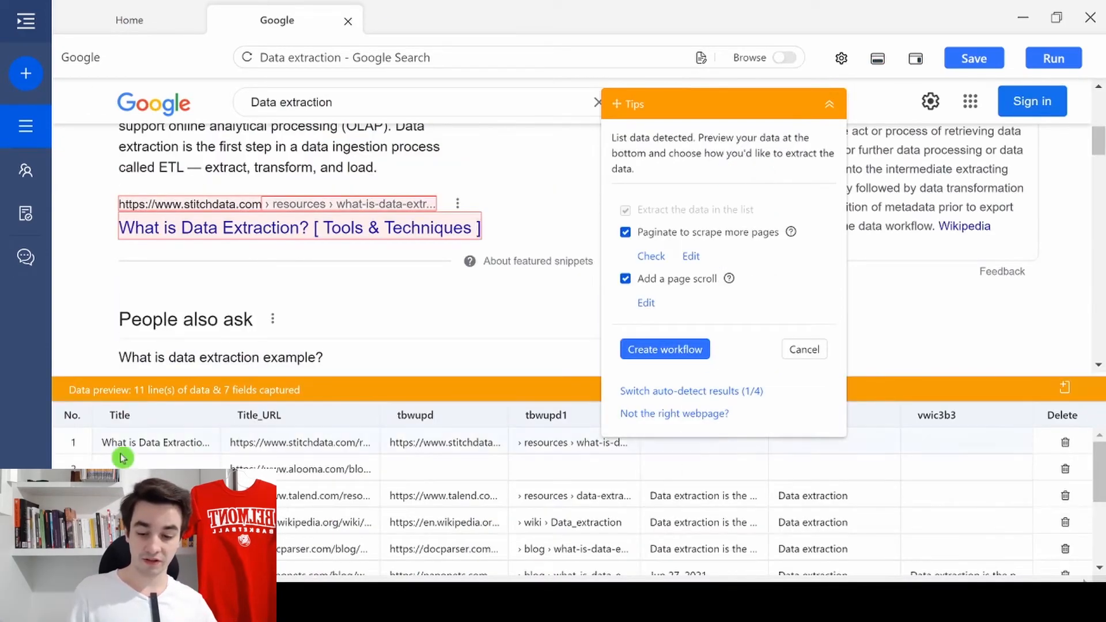
mouse_move(374, 230)
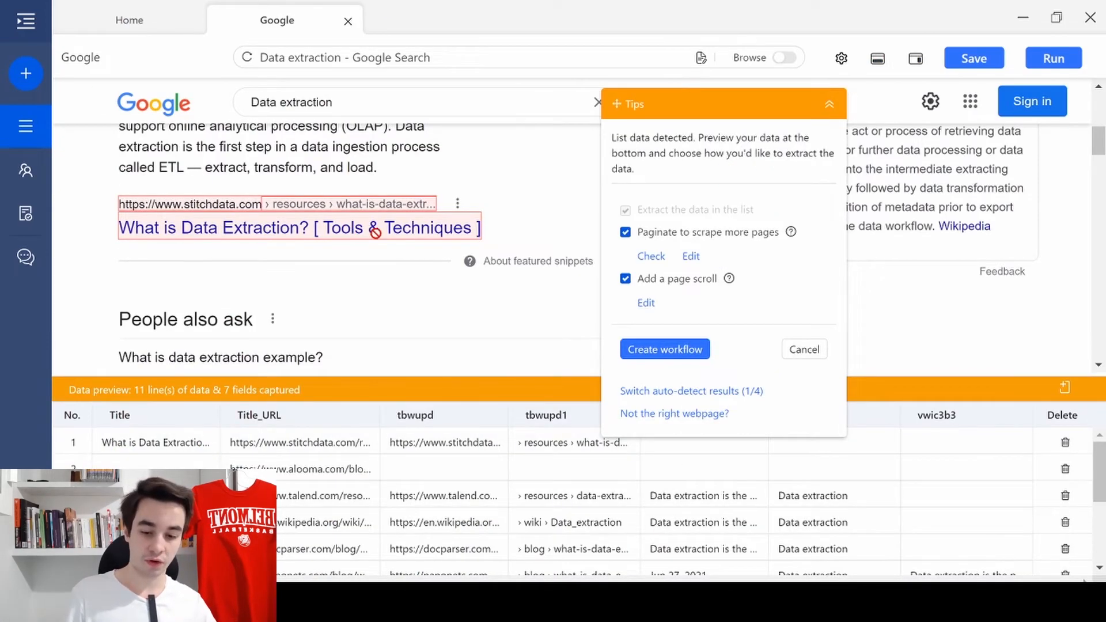
scroll("down", 3)
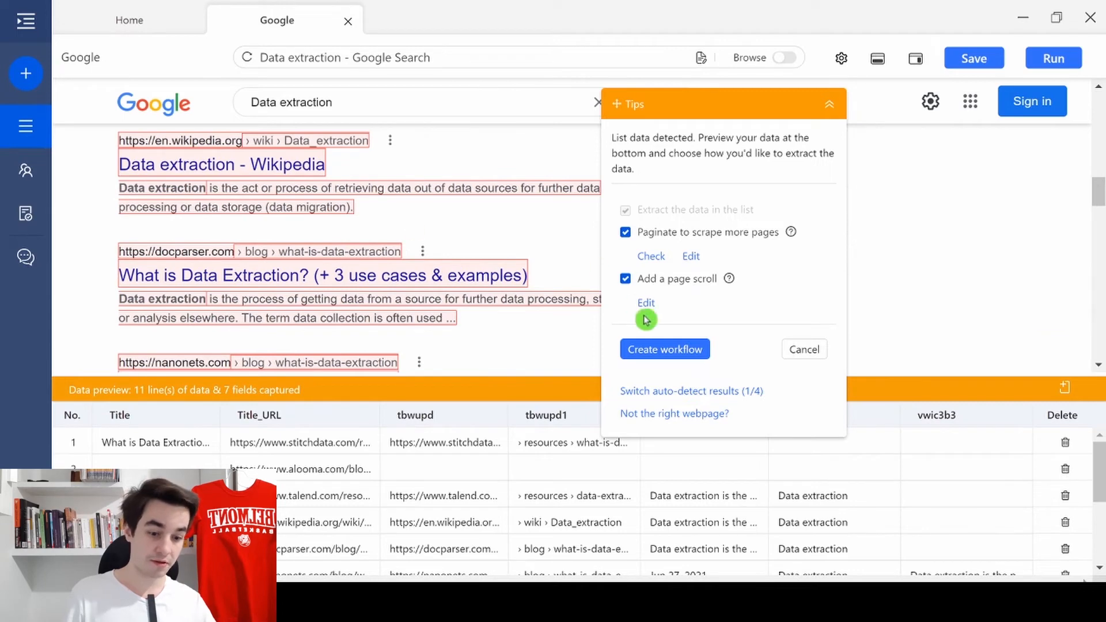
- Cycle the detected result sets back to 1/4 and turn off Add a page scroll, keeping pagination
left_click(691, 391)
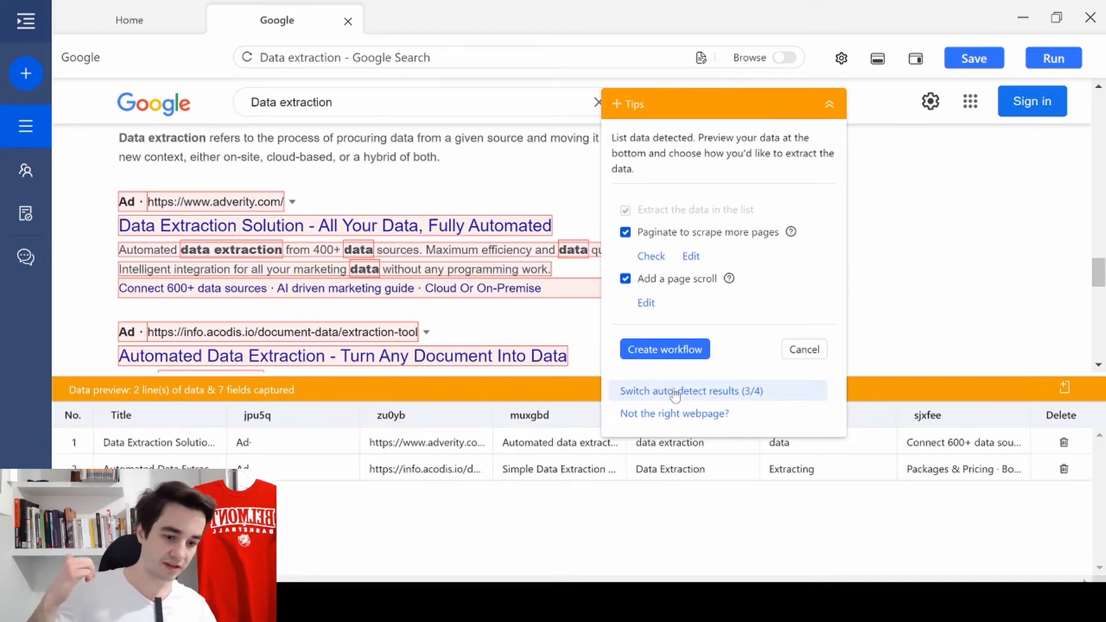
left_click(690, 391)
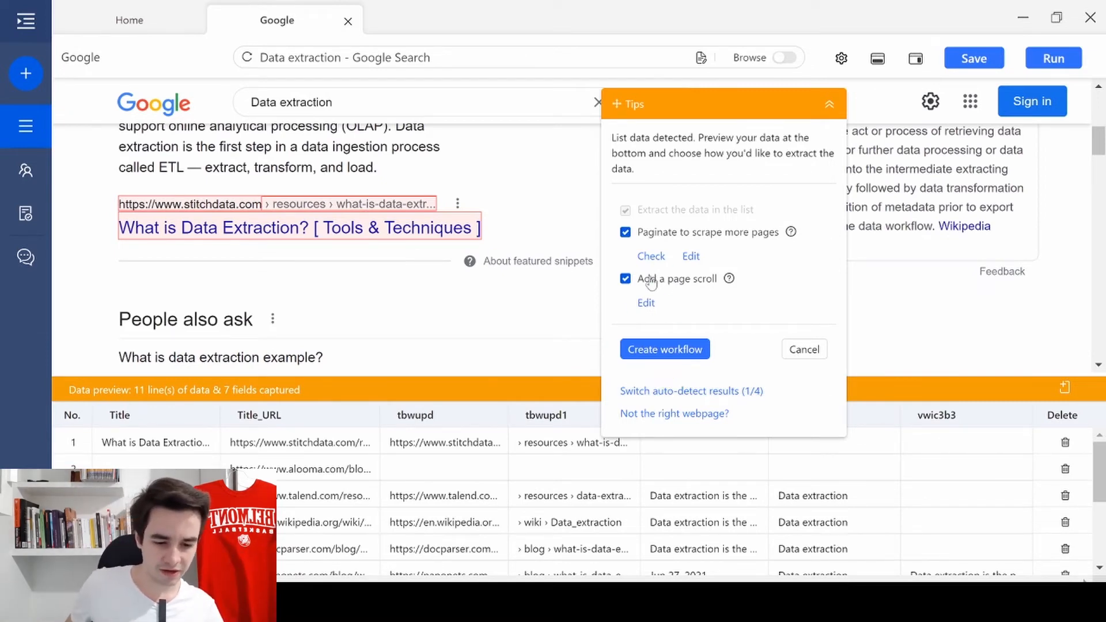
left_click(624, 279)
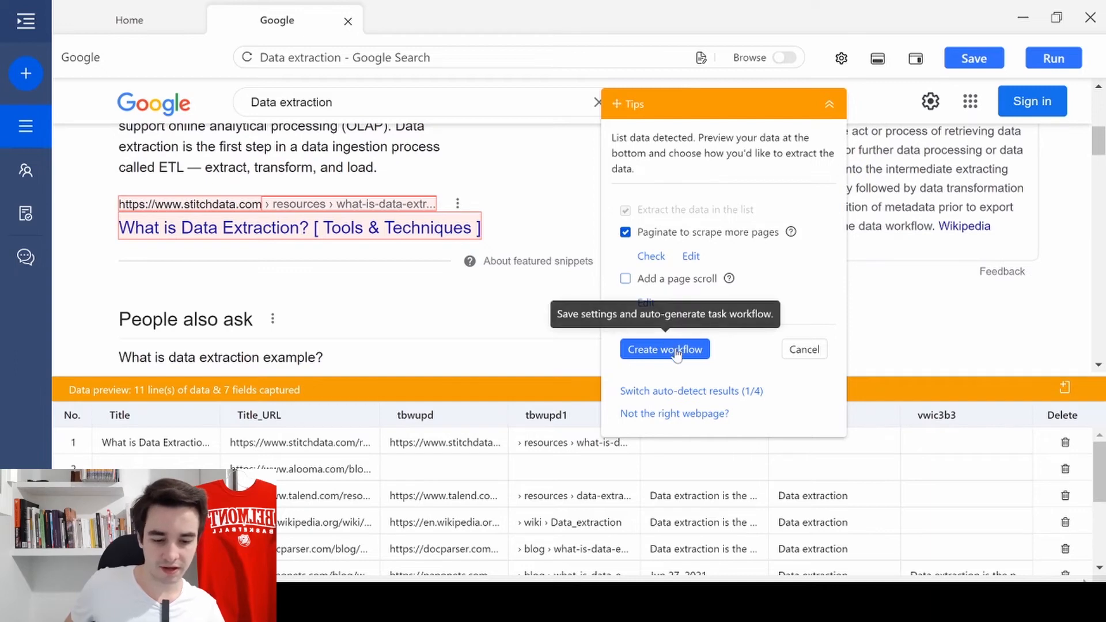
- Create the workflow and delete unneeded columns, leaving Title, Title_URL and Description
left_click(665, 349)
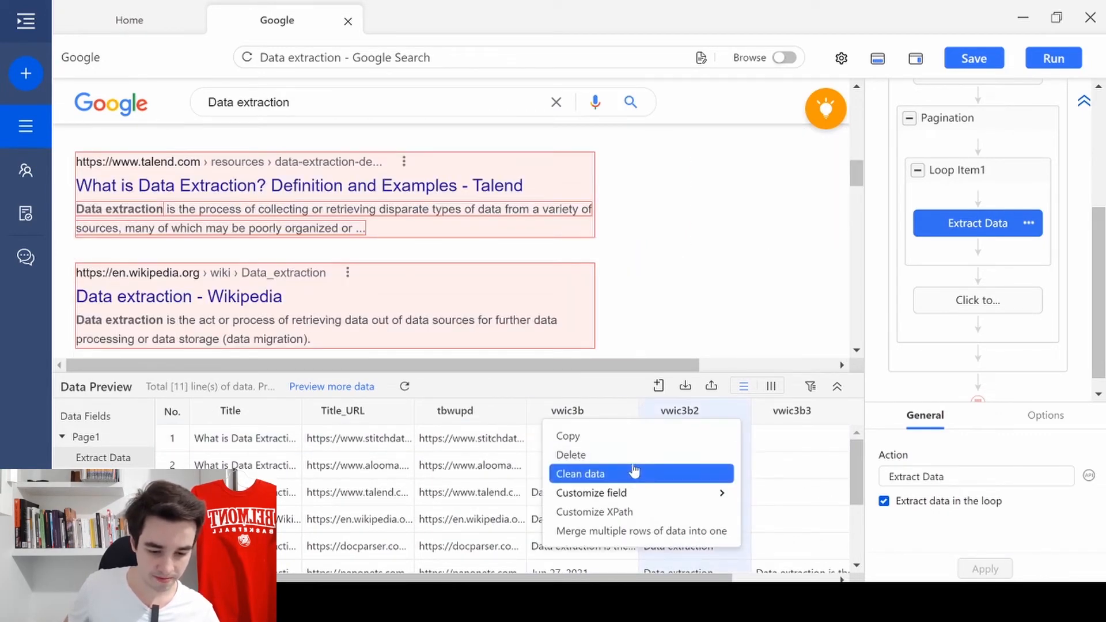
left_click(571, 455)
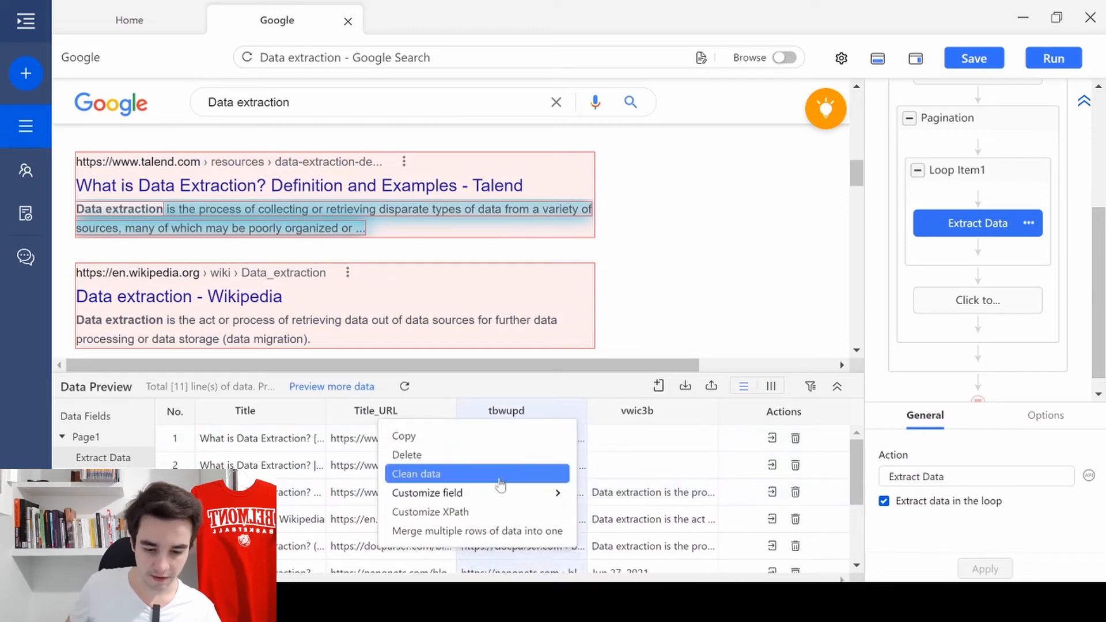
left_click(406, 455)
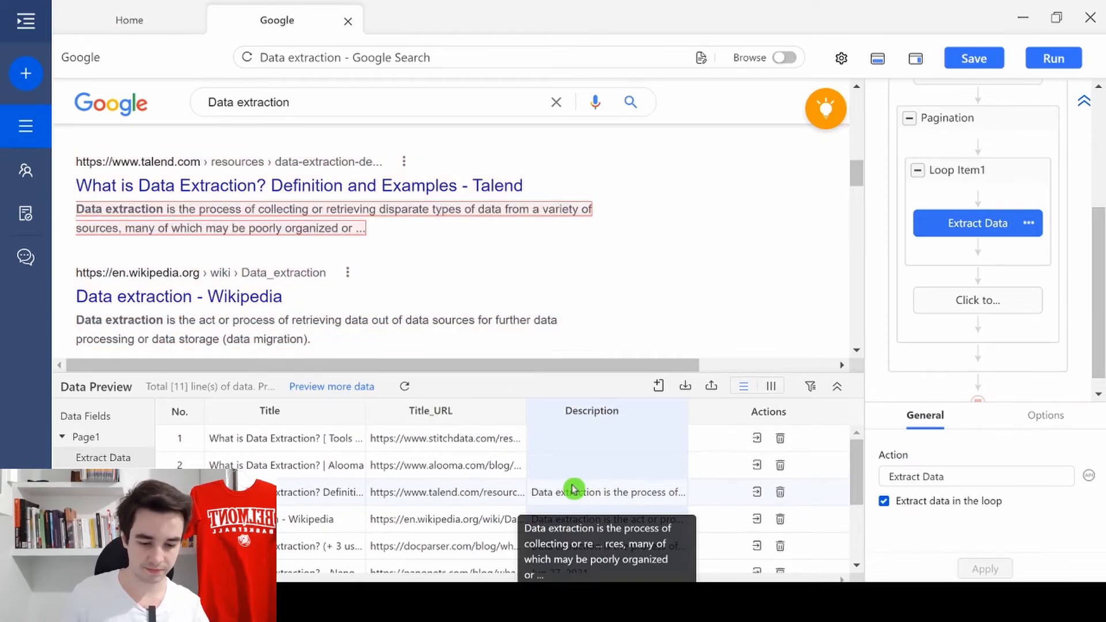
left_click(785, 57)
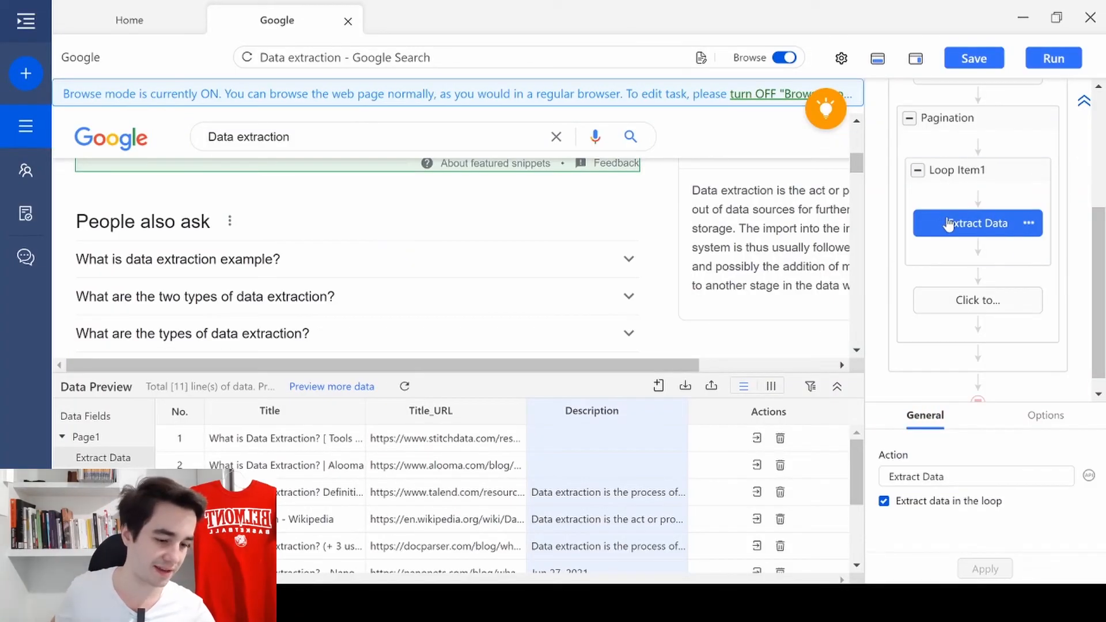
- Enable a 3-second wait before the Extract Data step in its Options and apply it
left_click(1045, 415)
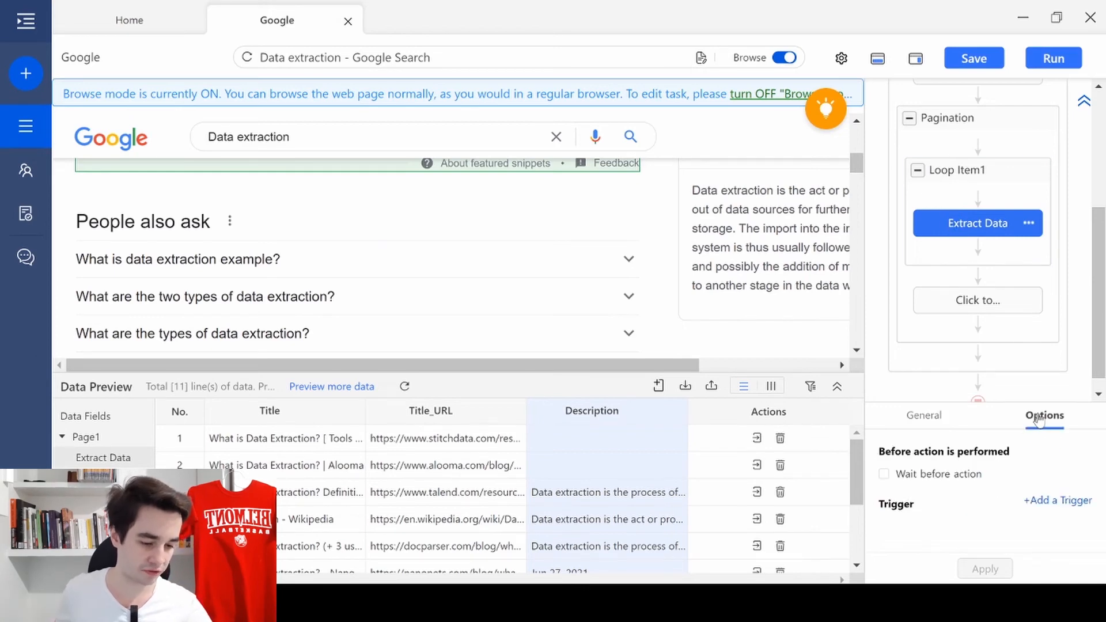
left_click(883, 475)
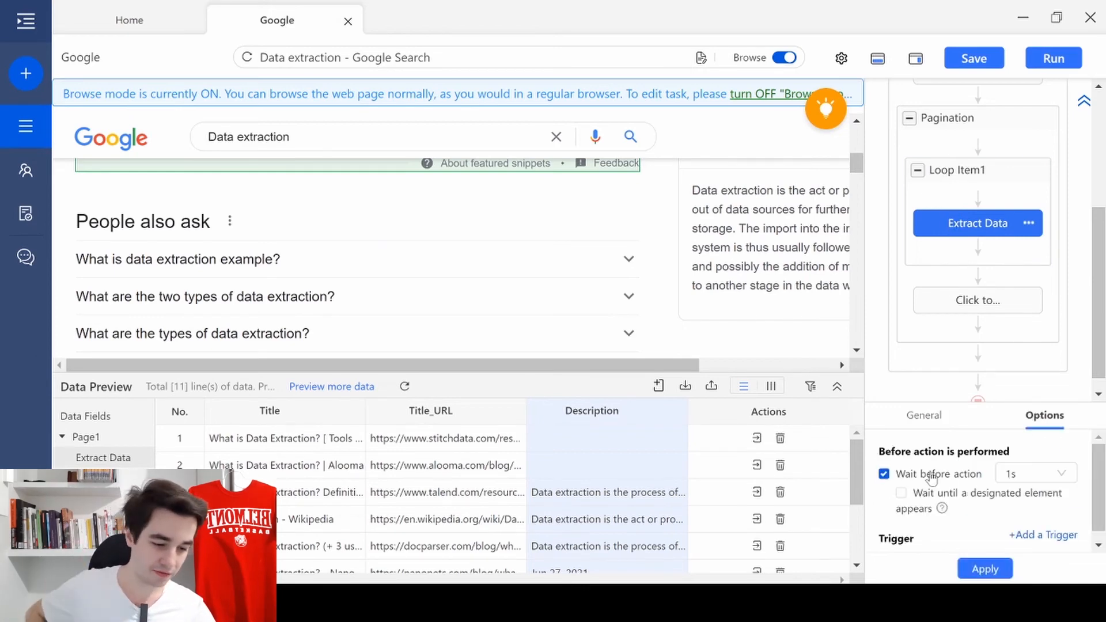
left_click(1034, 472)
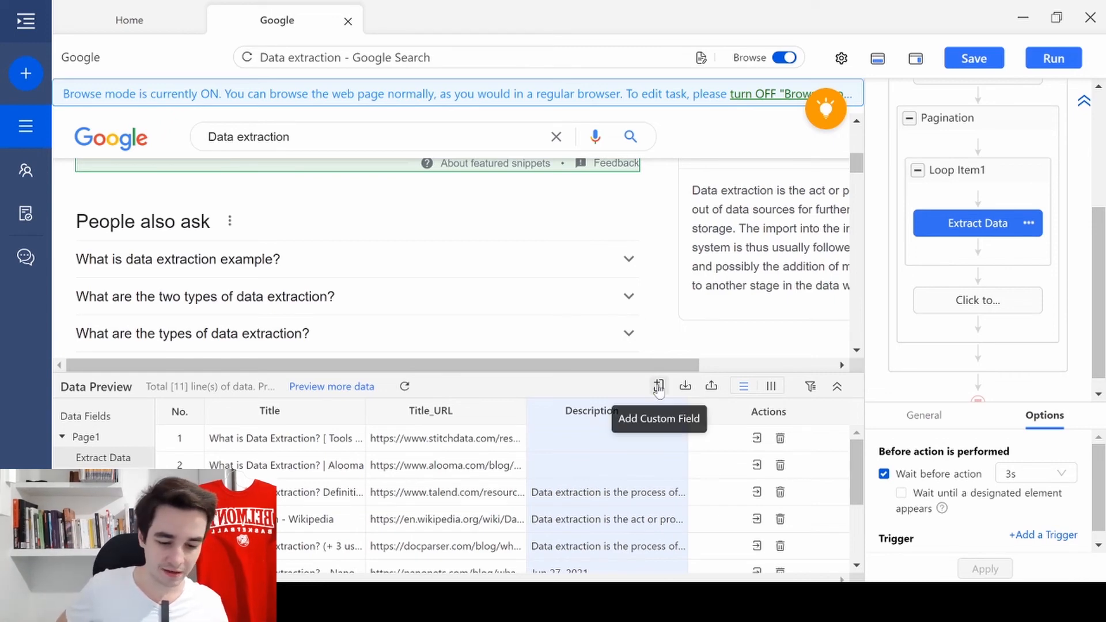
- Add a Page URL custom field as the first column of the extracted data
left_click(658, 386)
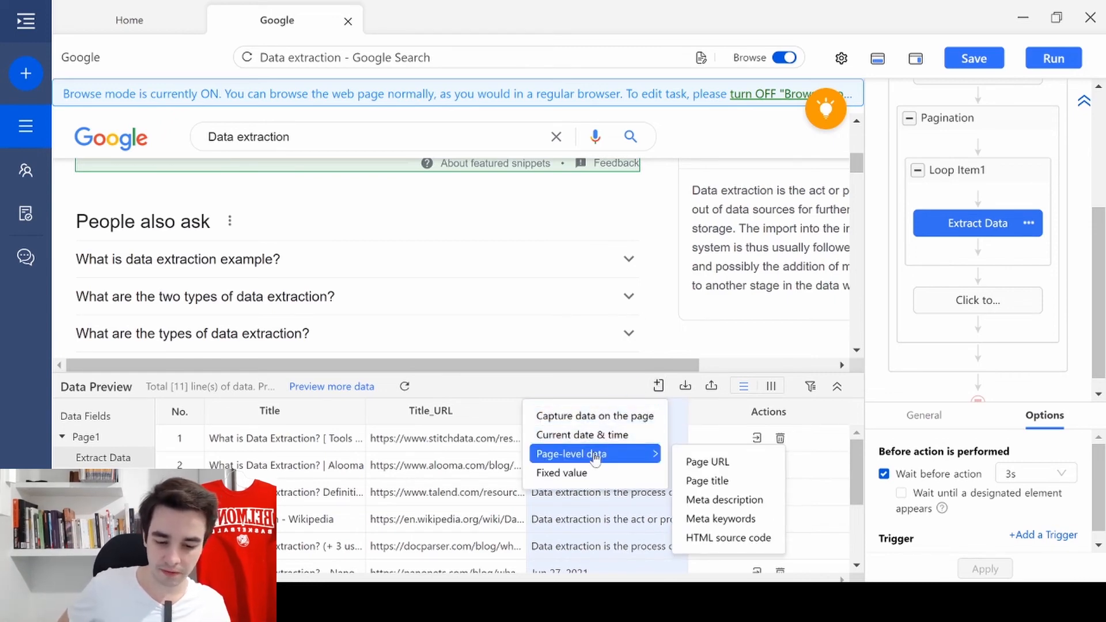
left_click(708, 462)
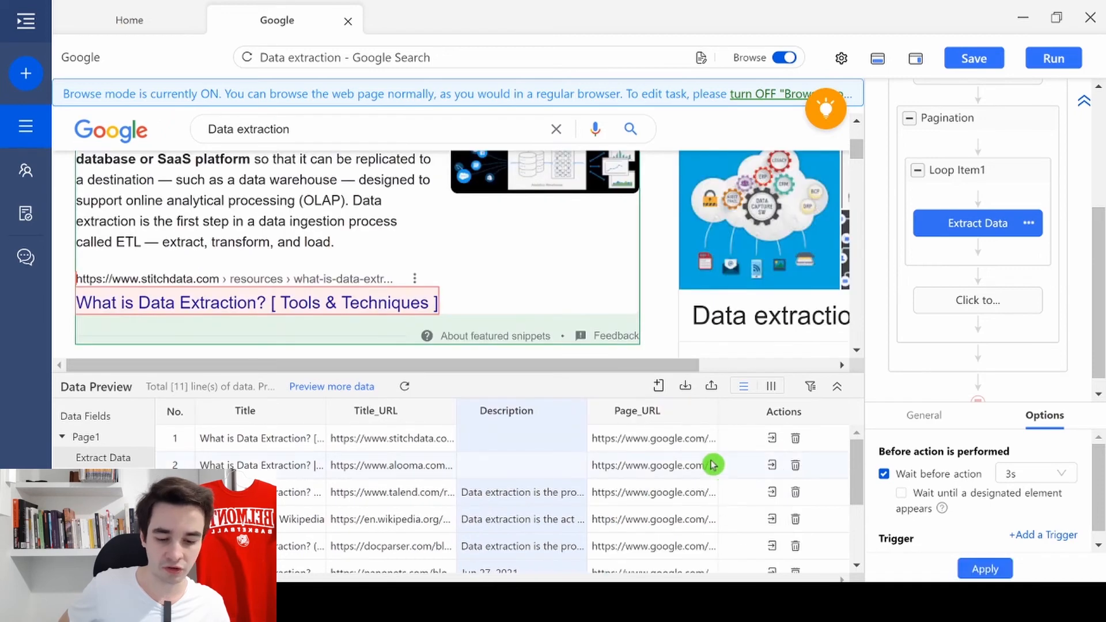
mouse_move(628, 432)
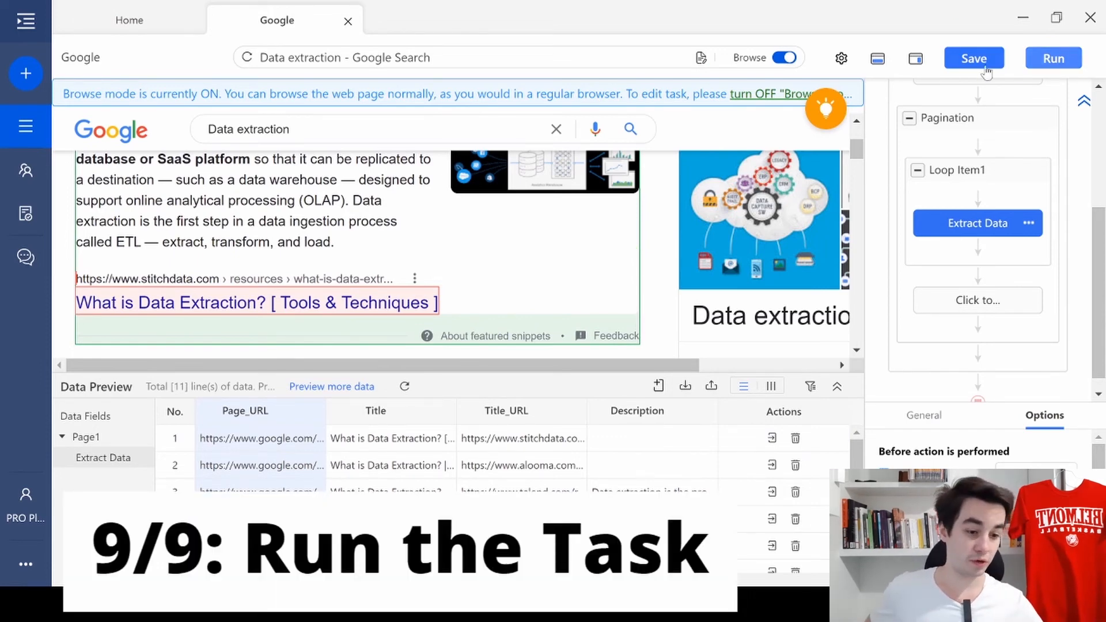
- Save the task and start running it
left_click(974, 58)
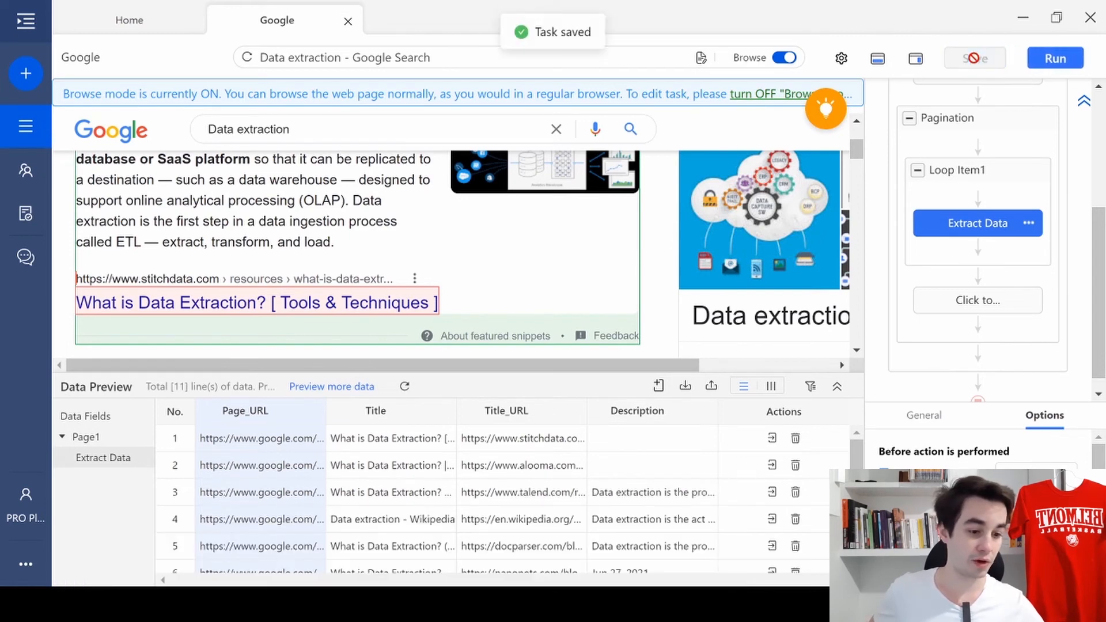
left_click(1055, 58)
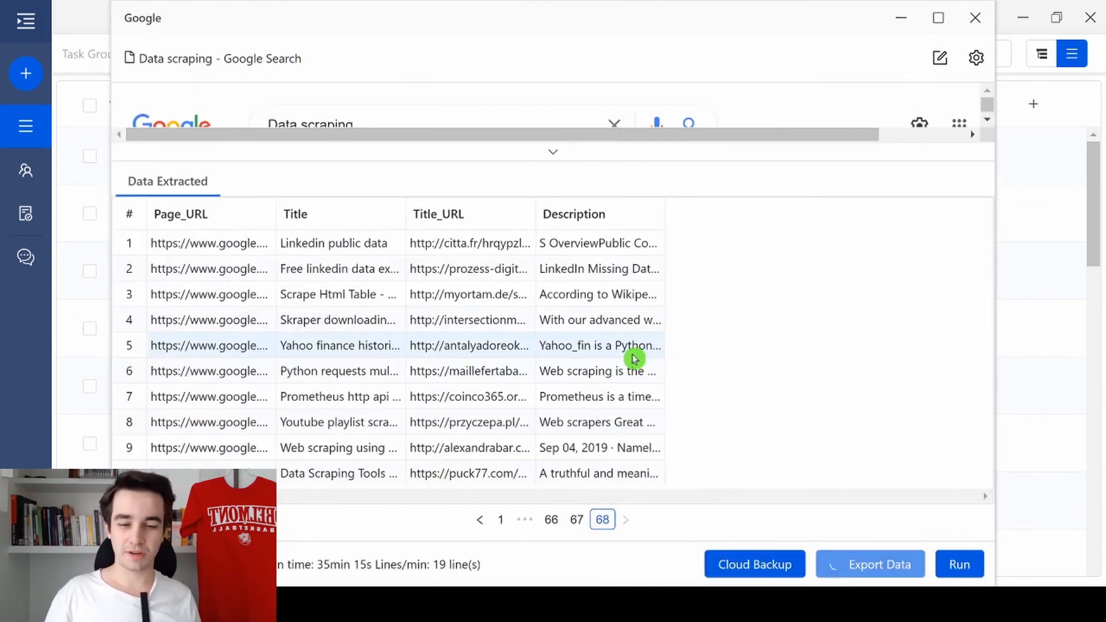
- Export the 680 scraped rows as Excel (xlsx) and open the spreadsheet maximized
left_click(870, 564)
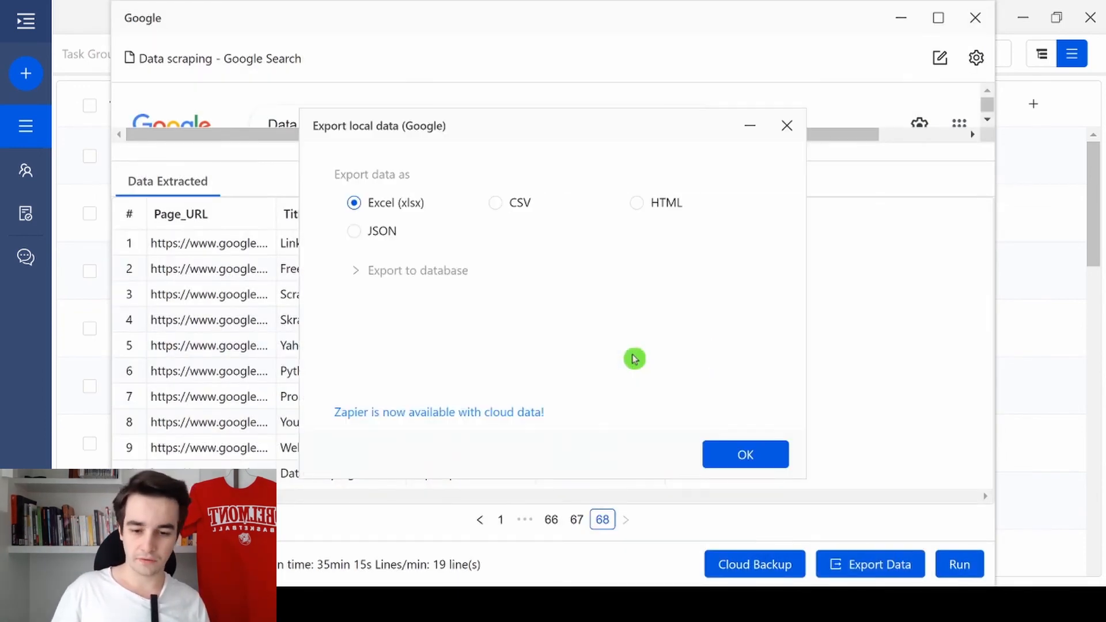
left_click(745, 455)
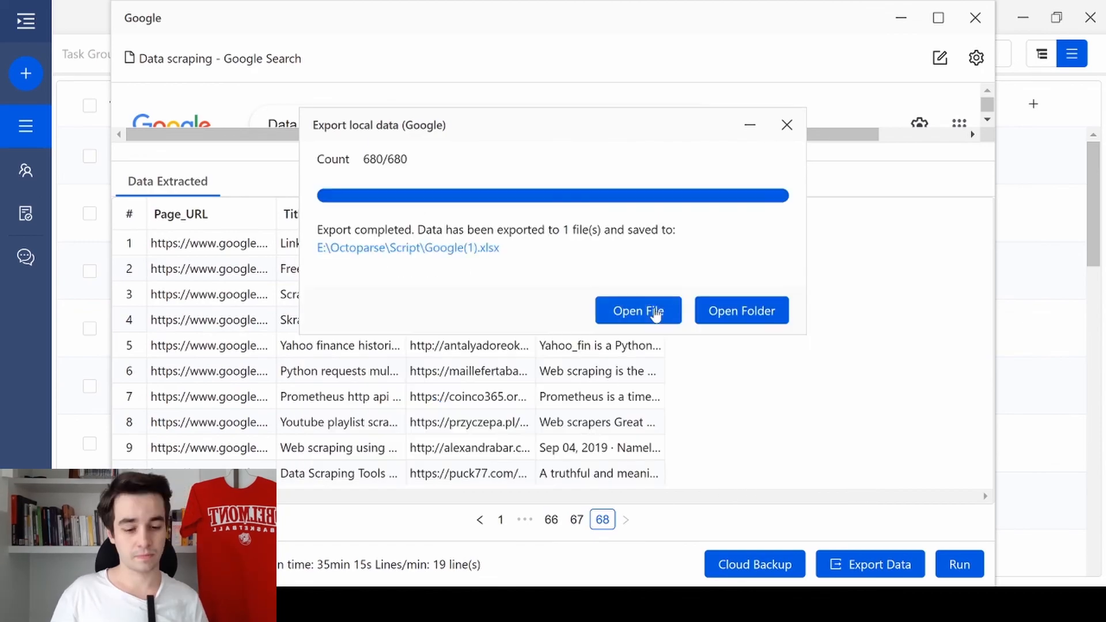
left_click(639, 311)
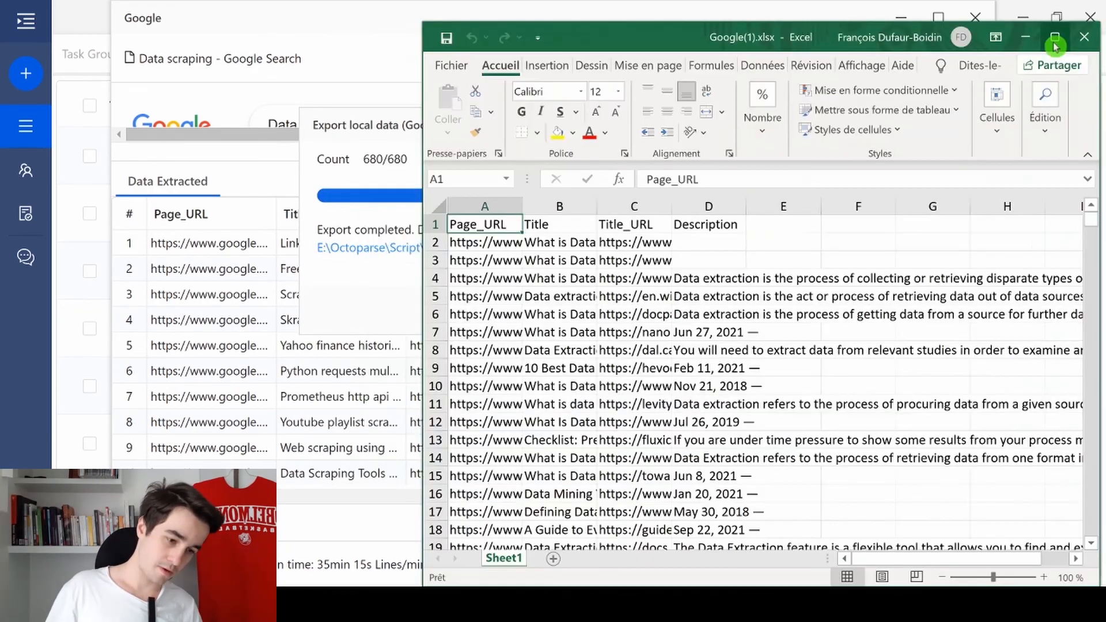
left_click(1053, 36)
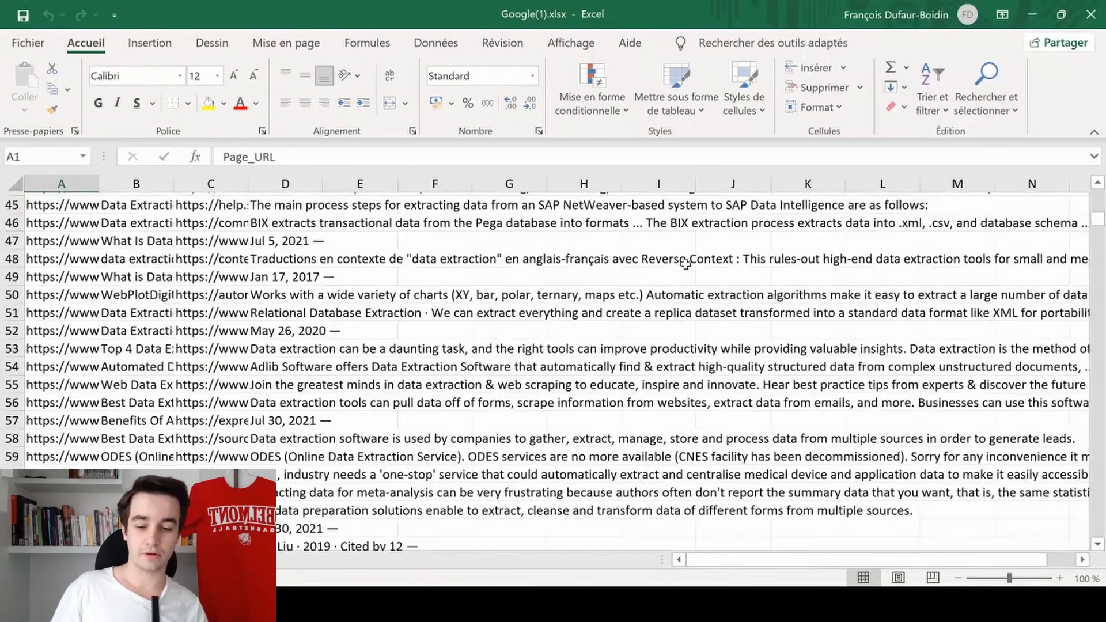